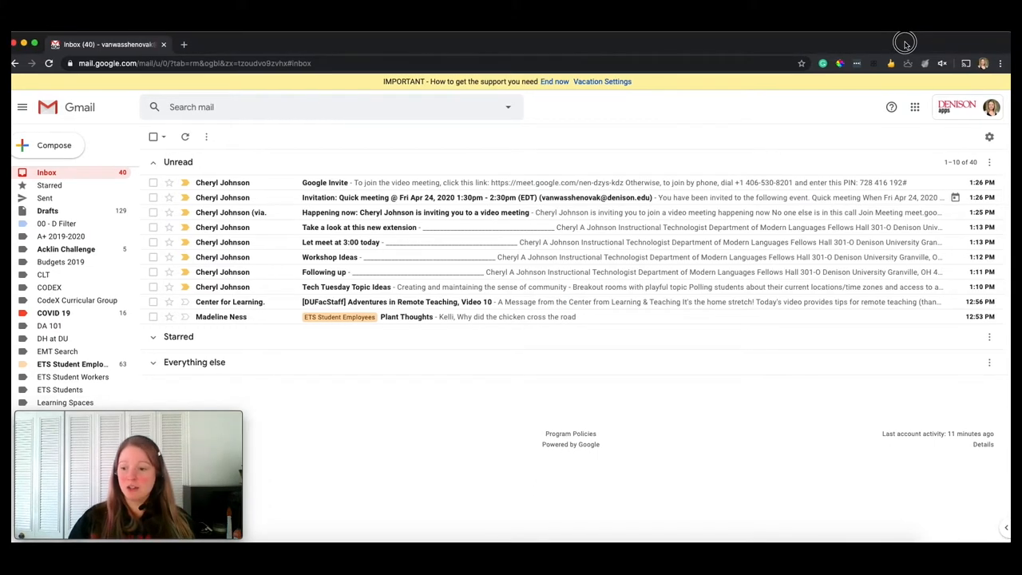
pyautogui.moveTo(744, 402)
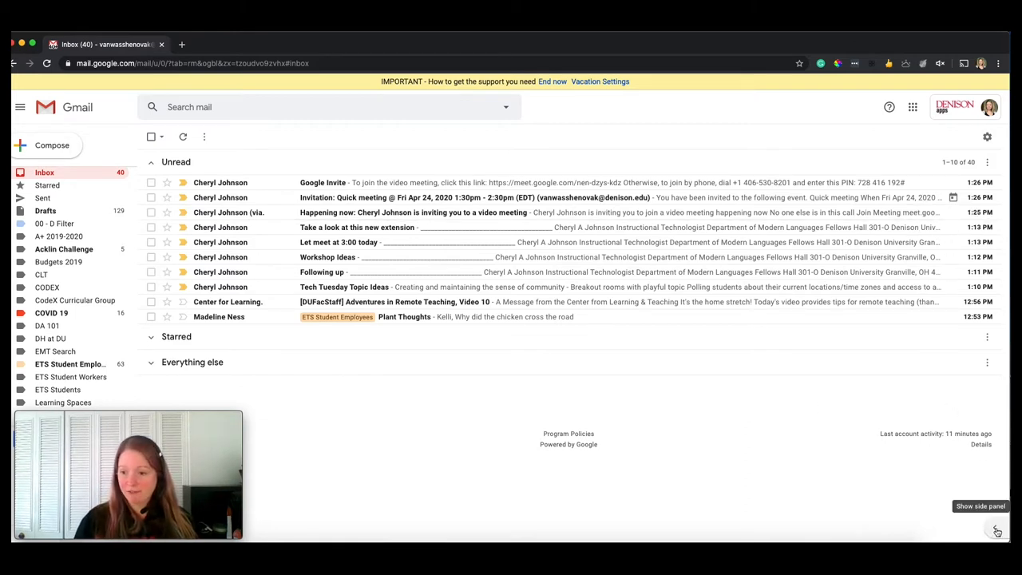
pyautogui.moveTo(888, 387)
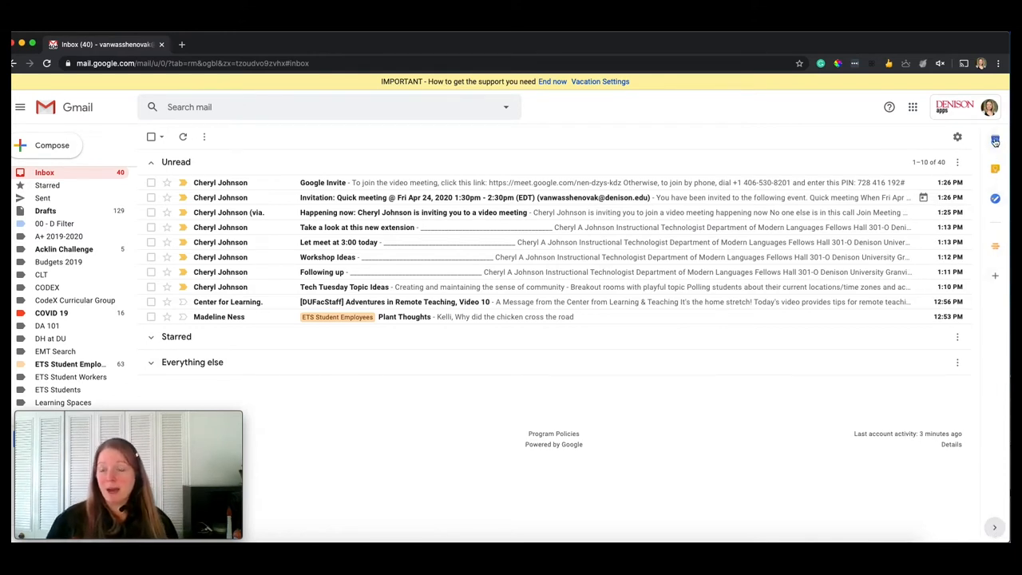
pyautogui.moveTo(994, 140)
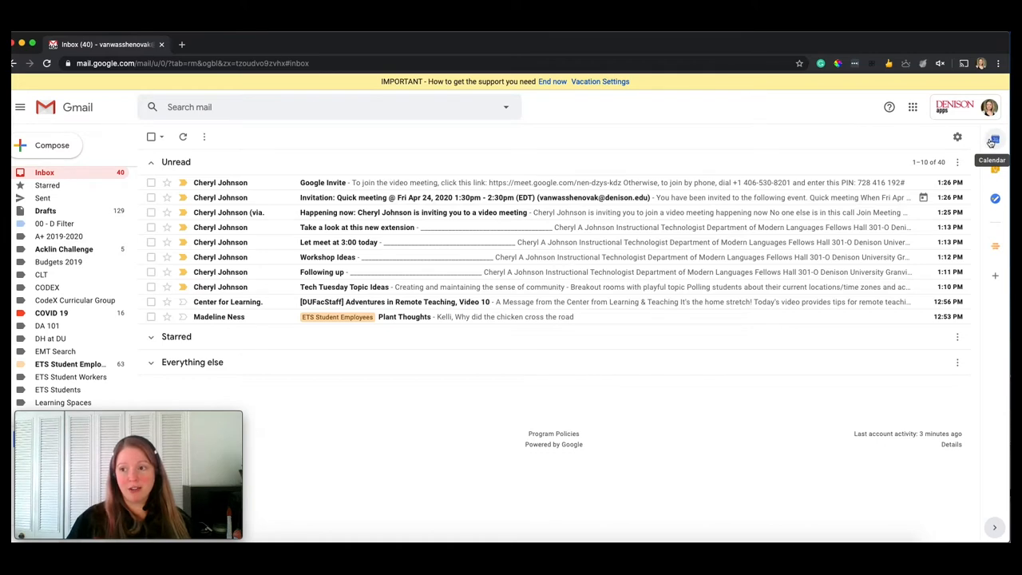
pyautogui.moveTo(995, 172)
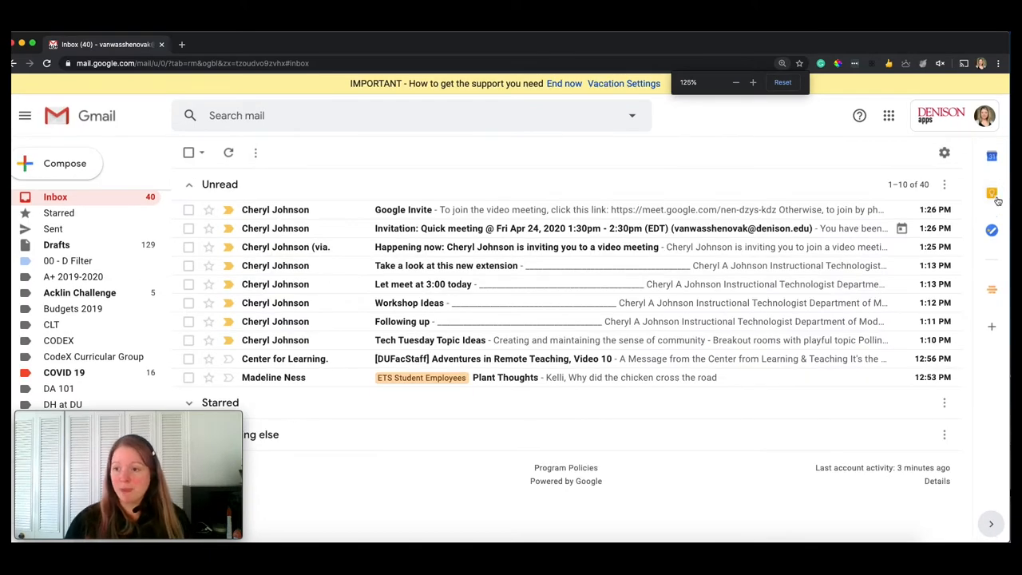
pyautogui.moveTo(992, 230)
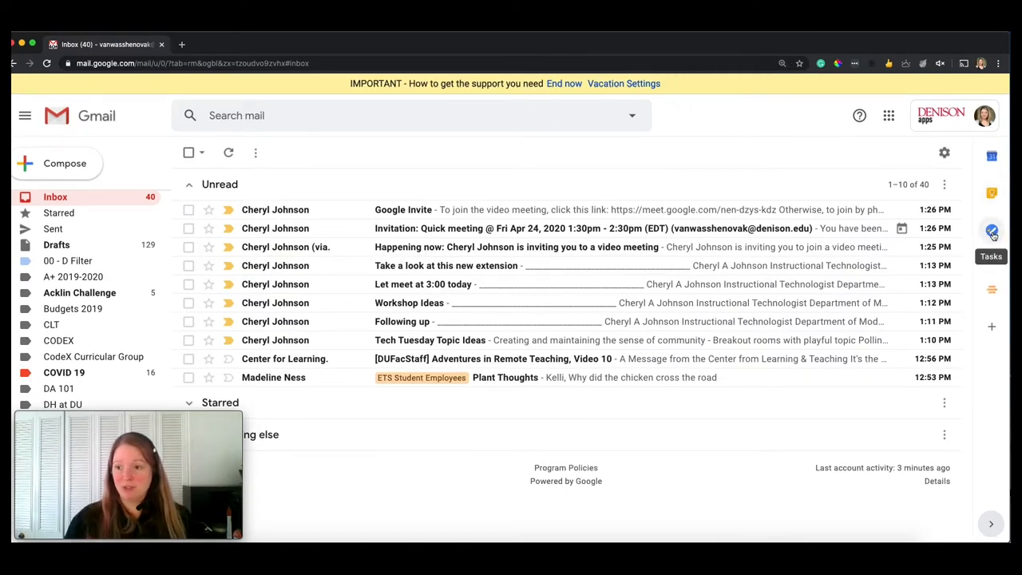
pyautogui.moveTo(992, 290)
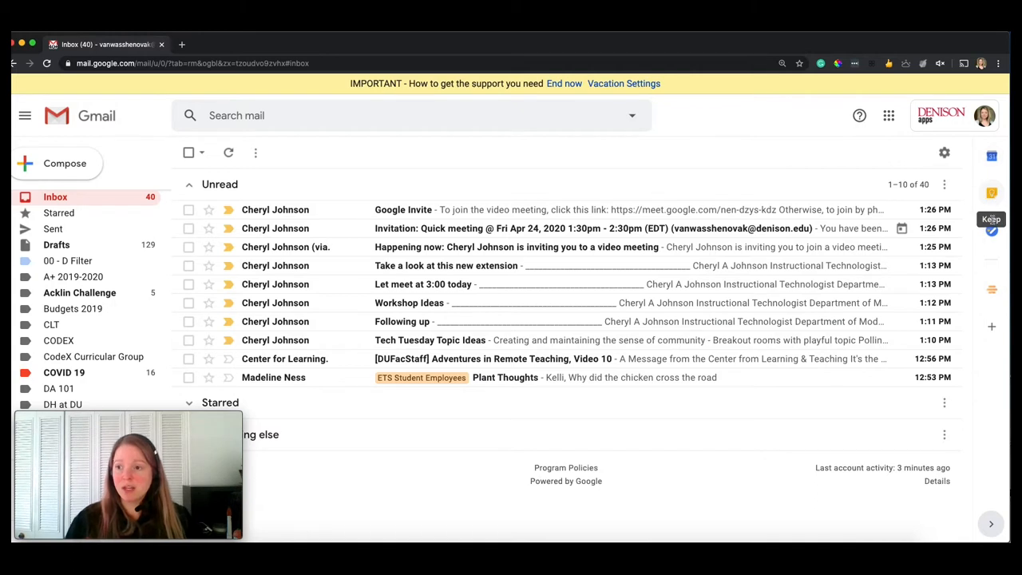
pyautogui.moveTo(990, 232)
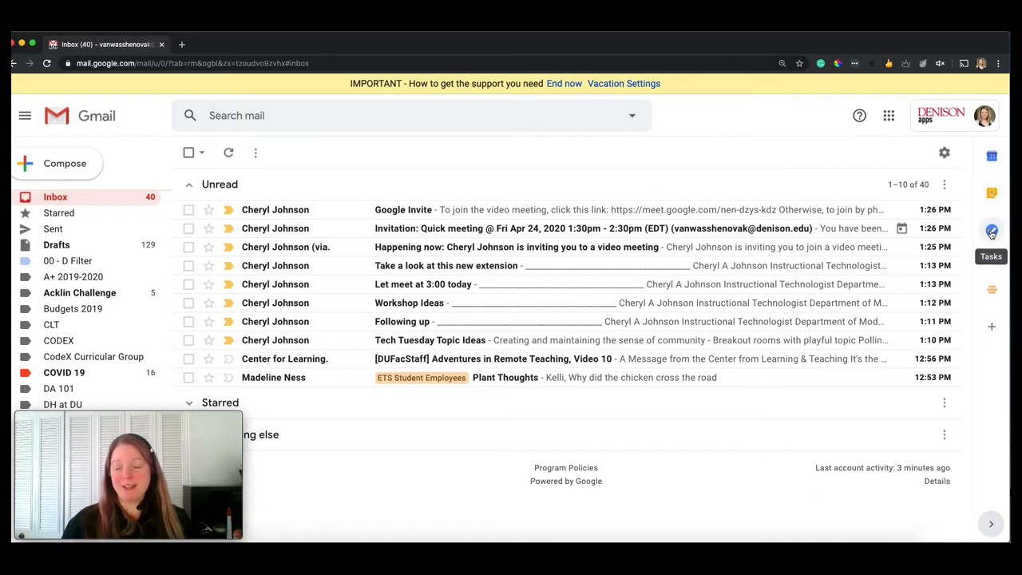
# Step: Show the Google Tasks panel beside the inbox from the side panel icons
pyautogui.click(992, 230)
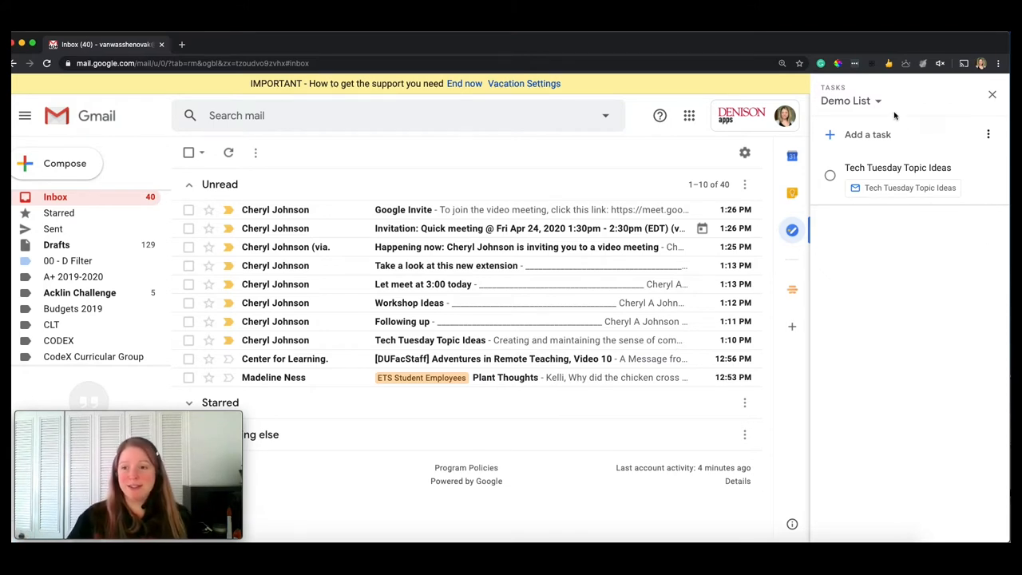
# Step: Create a new task list named 'Tuesday Tech Tips' from the list dropdown
pyautogui.click(852, 101)
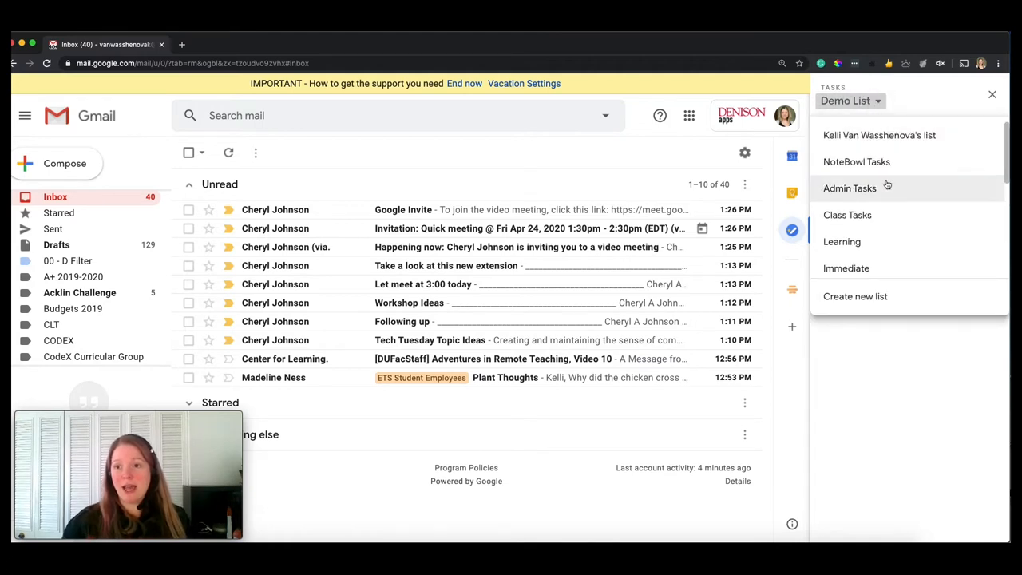
pyautogui.moveTo(892, 262)
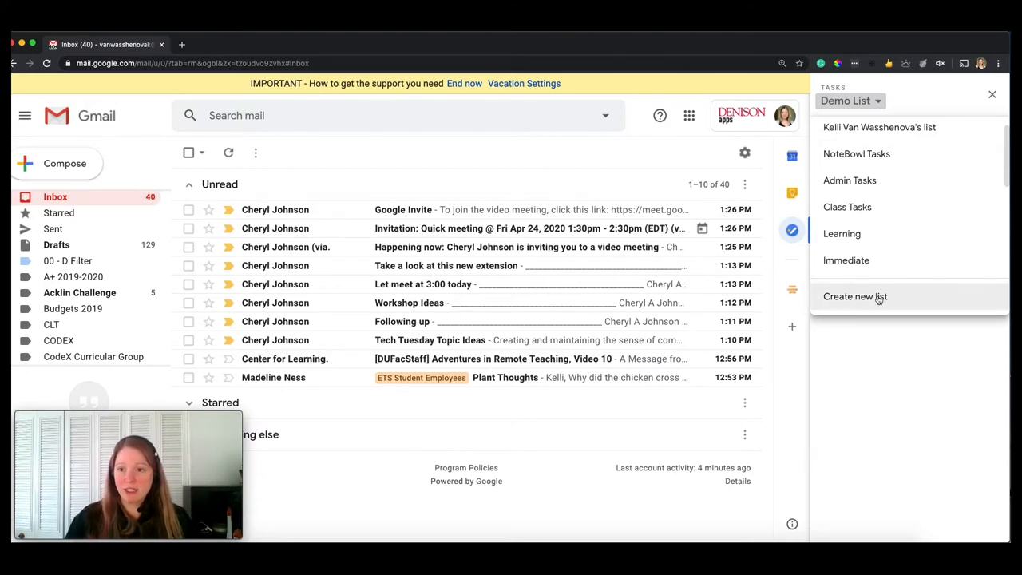
pyautogui.click(856, 295)
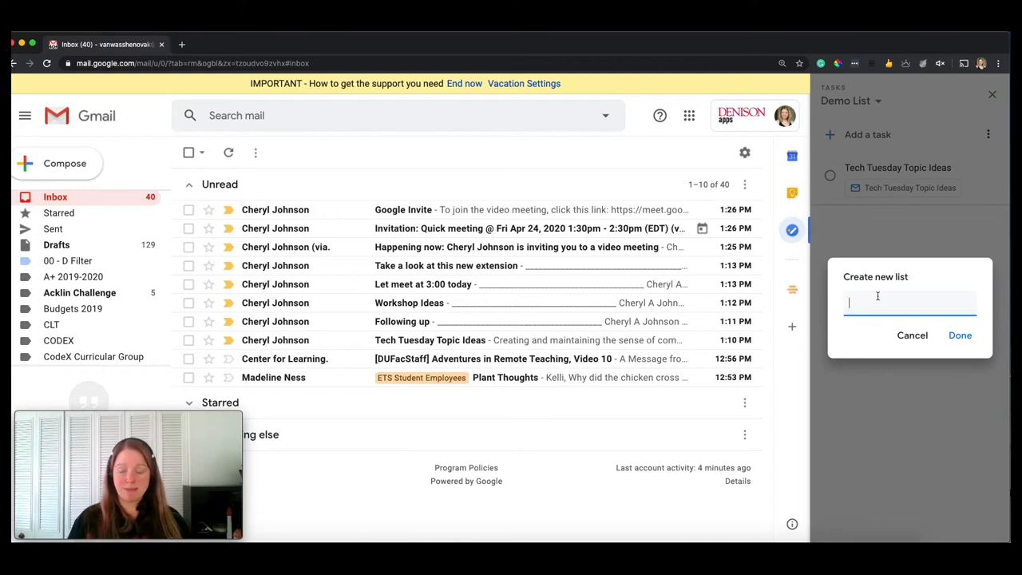
pyautogui.write('Tuesday')
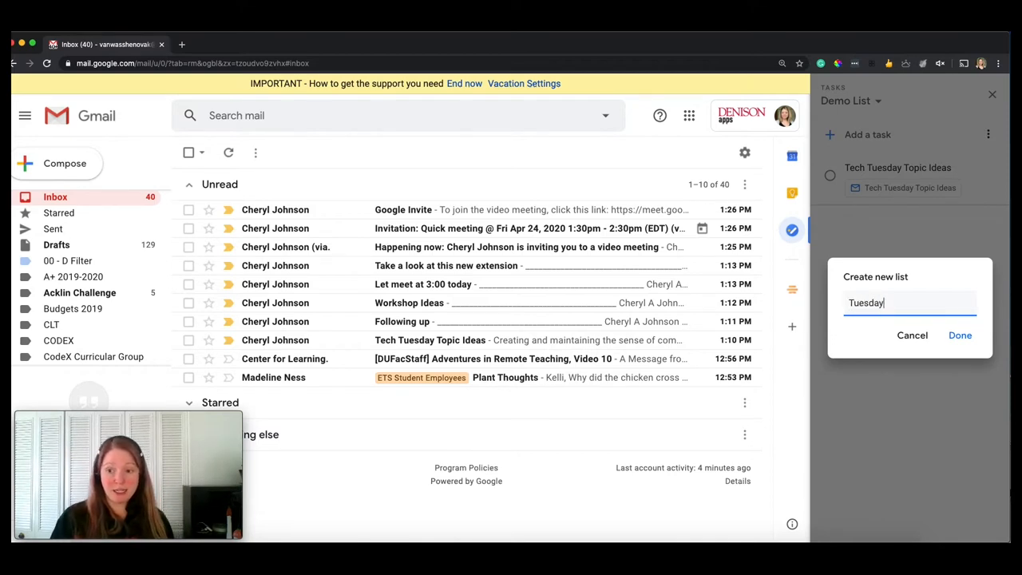
pyautogui.write('Tech Ti')
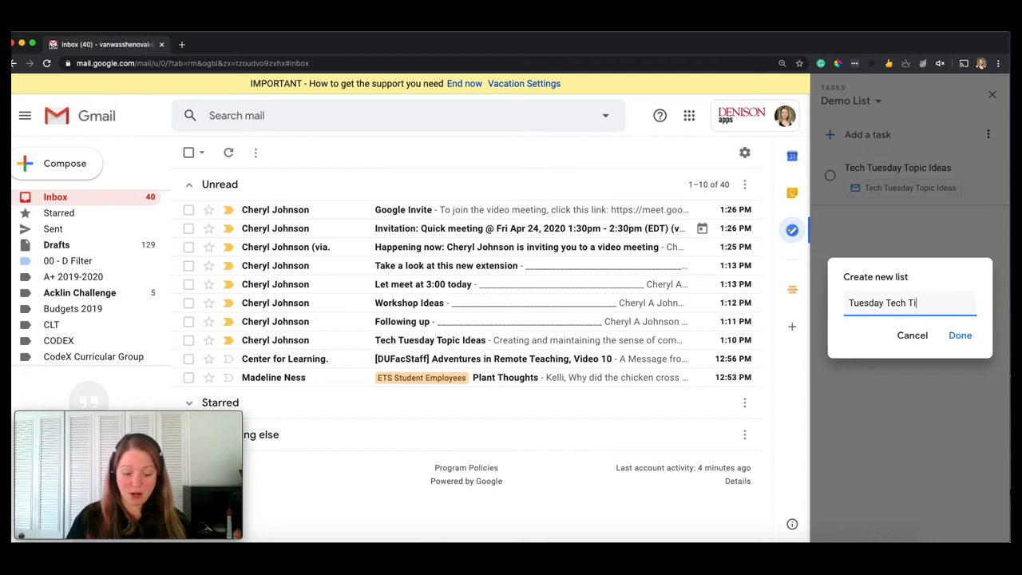
pyautogui.write('ps')
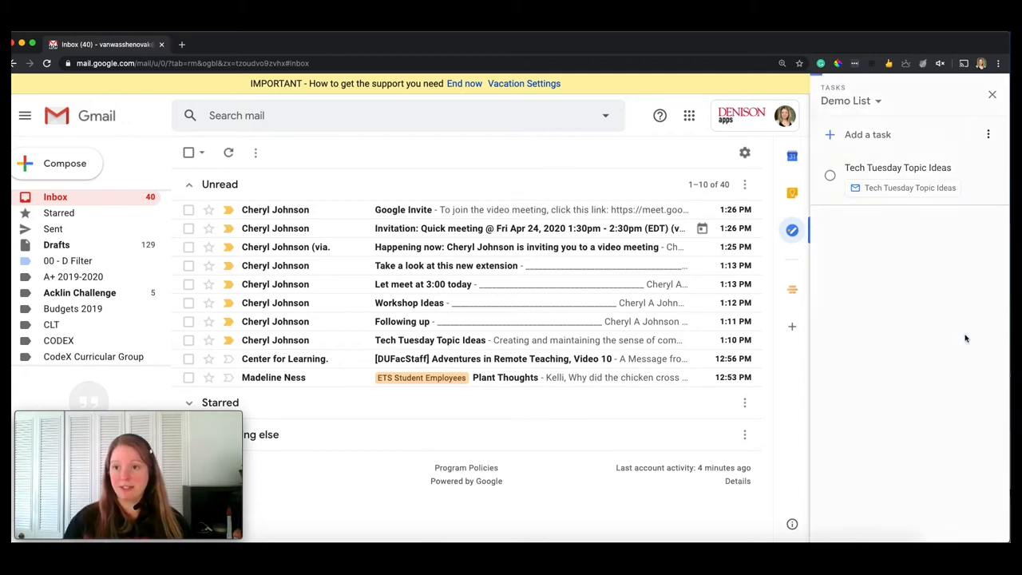
# Step: Add the task 'Edit tech tip for 4/24 on Organizing your inbox' to Tuesday Tech Tips
pyautogui.click(850, 101)
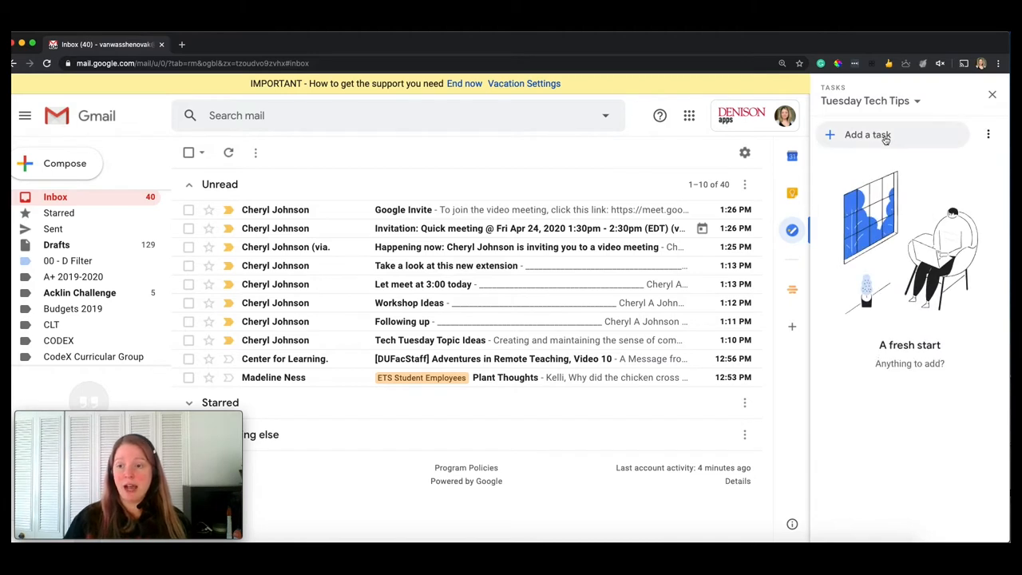
pyautogui.click(868, 134)
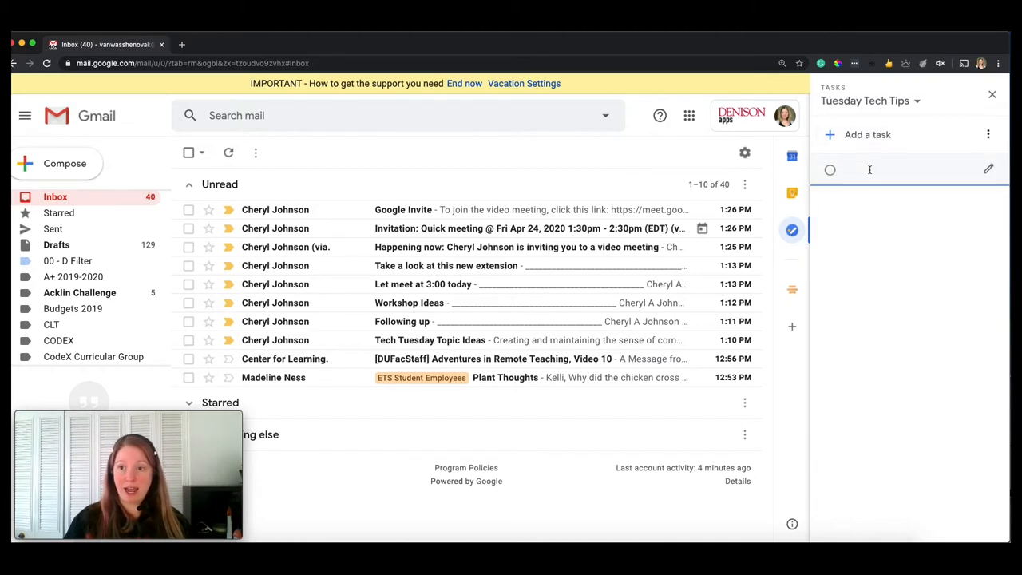
pyautogui.write('Edit tech ti')
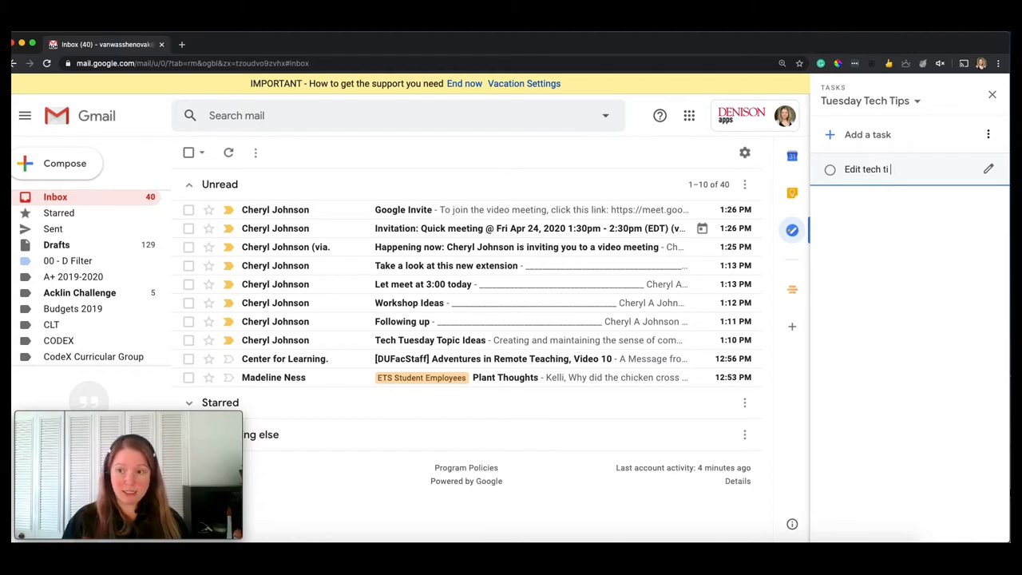
pyautogui.write('p for')
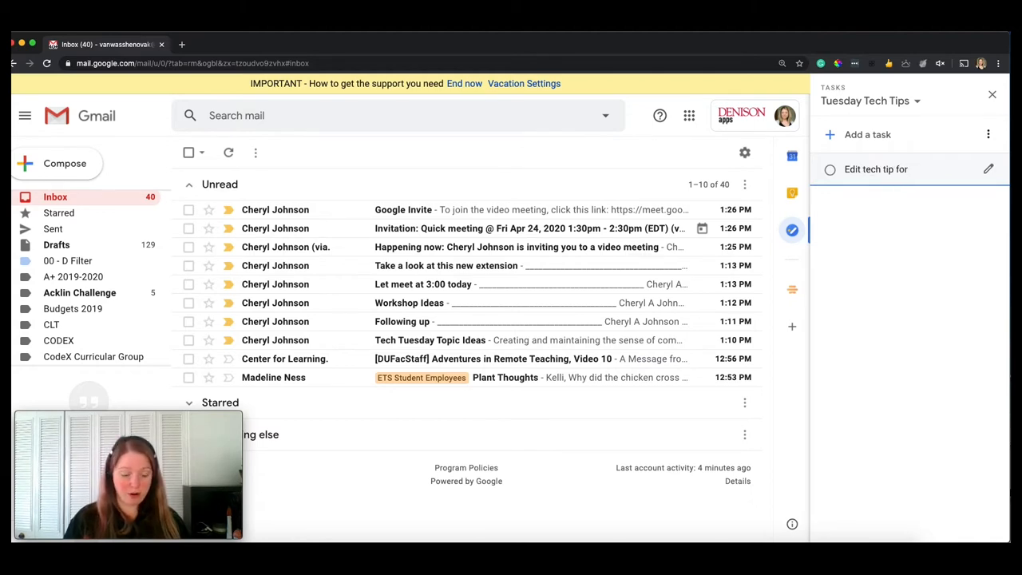
pyautogui.write('4/24 on')
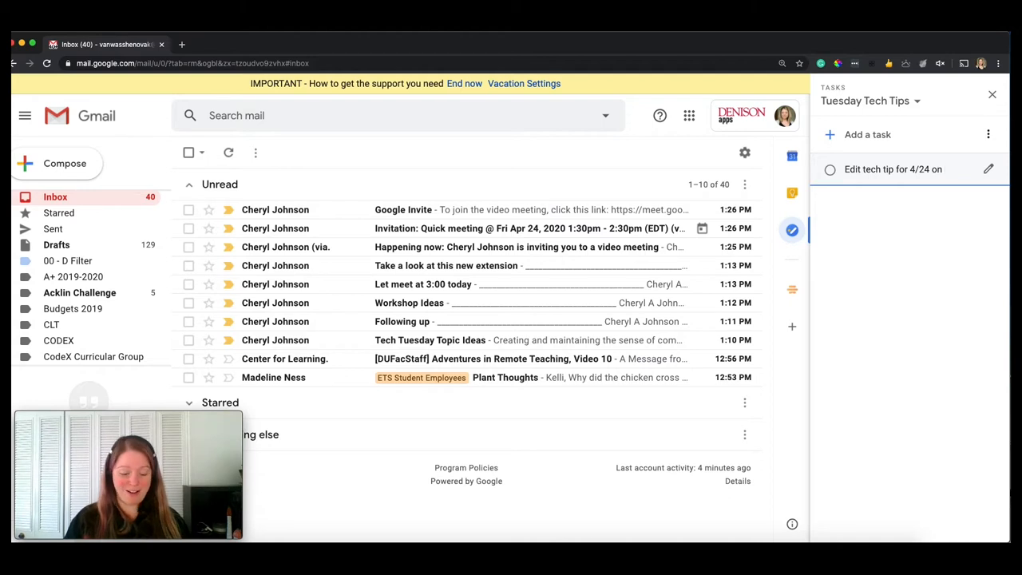
pyautogui.write('Gmail f')
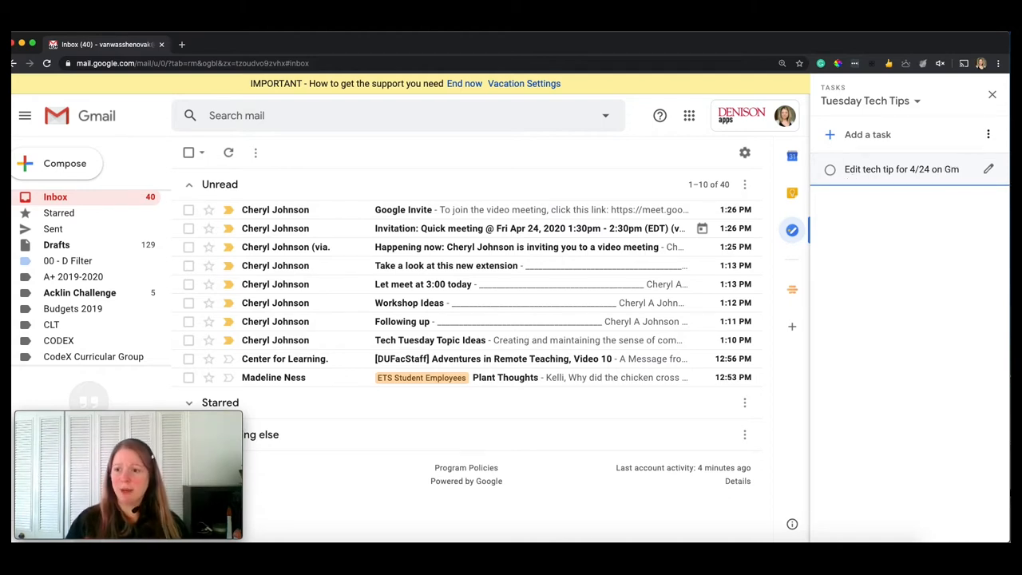
pyautogui.write('Ori')
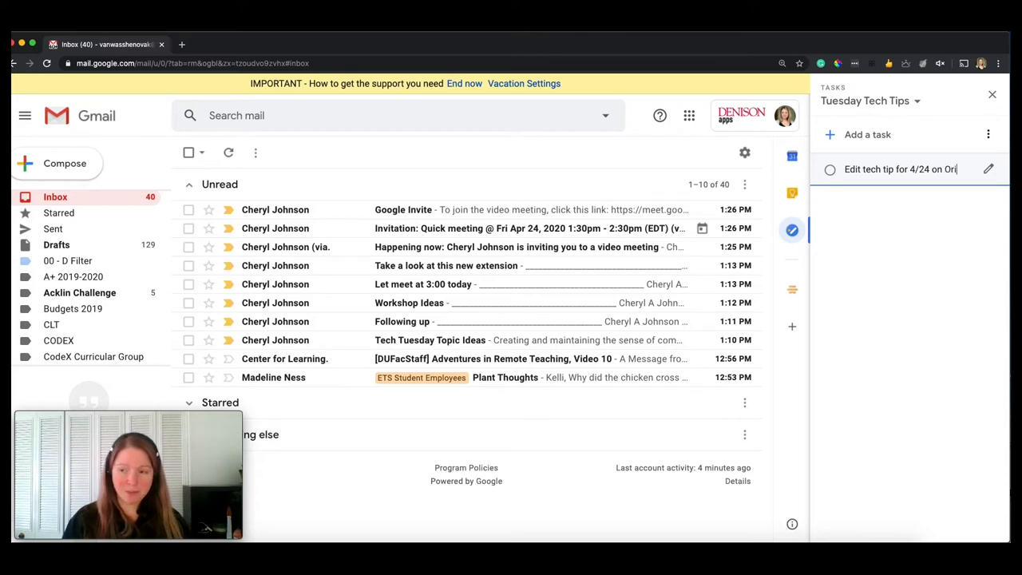
pyautogui.write('Organizing yo')
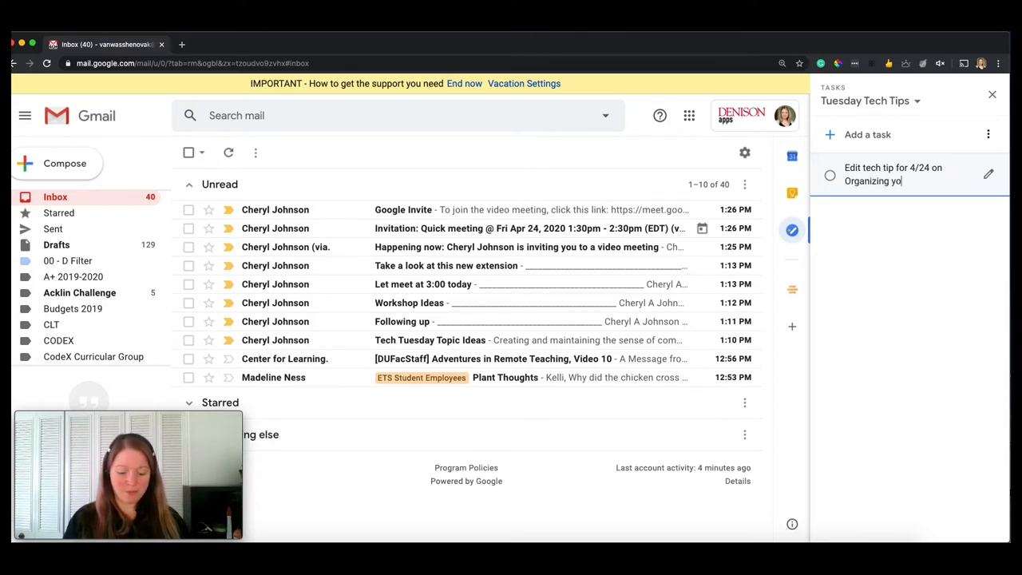
pyautogui.write('ur inbox')
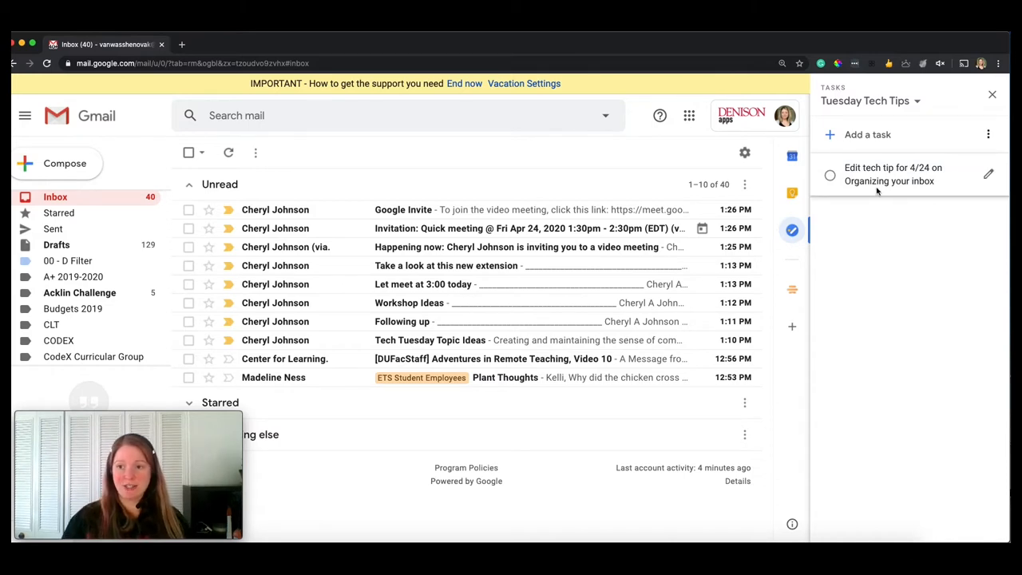
pyautogui.moveTo(368, 265)
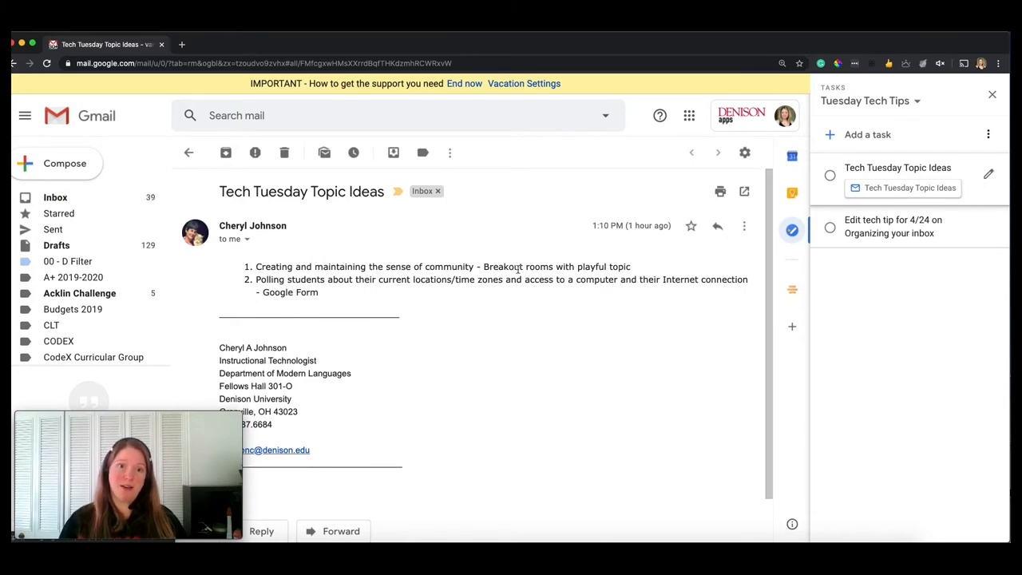
pyautogui.moveTo(189, 153)
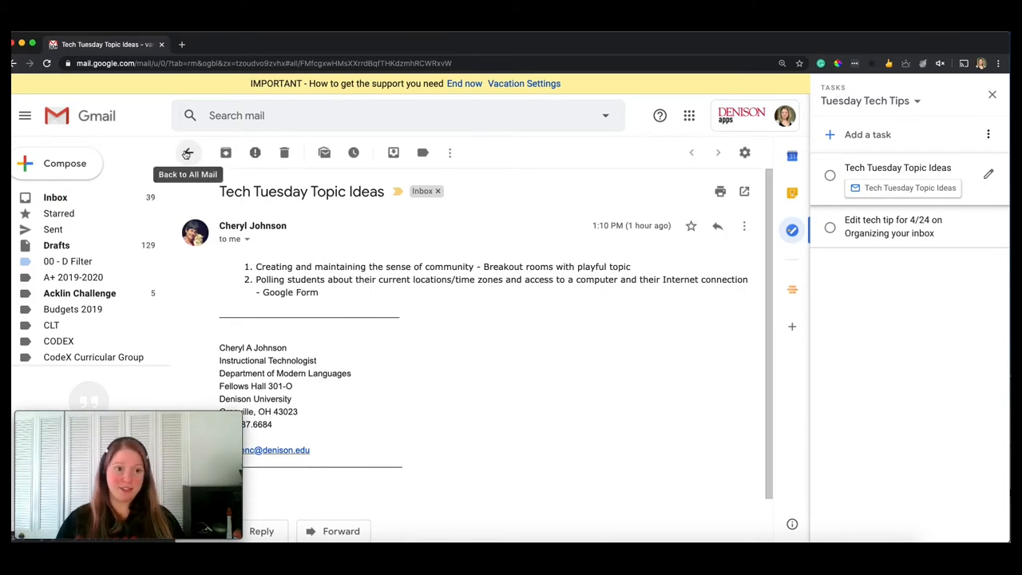
# Step: Return from the Tech Tuesday Topic Ideas email to the inbox list
pyautogui.click(188, 153)
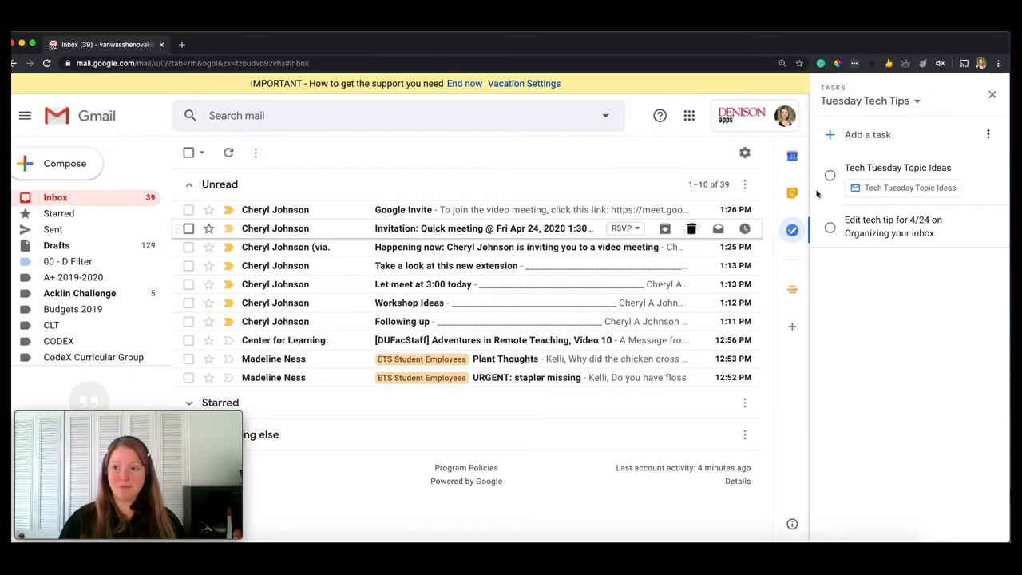
pyautogui.moveTo(470, 188)
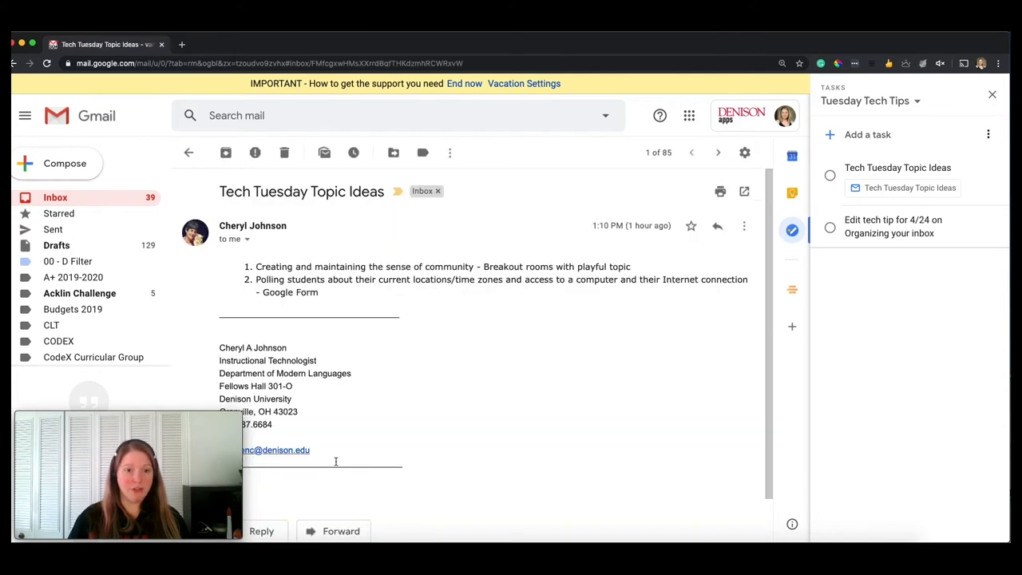
# Step: Move the Tech Tuesday Topic Ideas email into the ETS label and return to the inbox
pyautogui.click(393, 153)
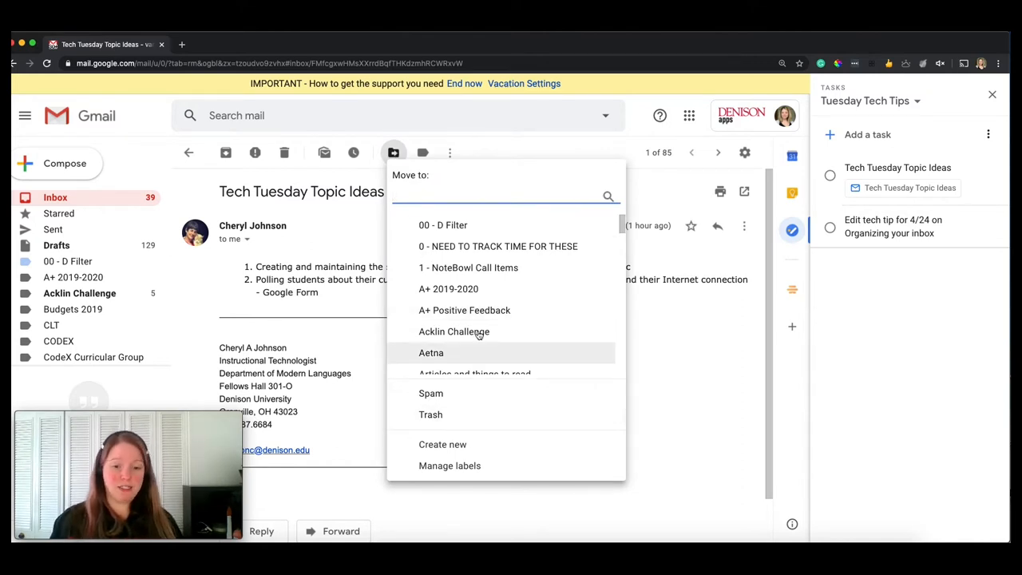
pyautogui.click(434, 137)
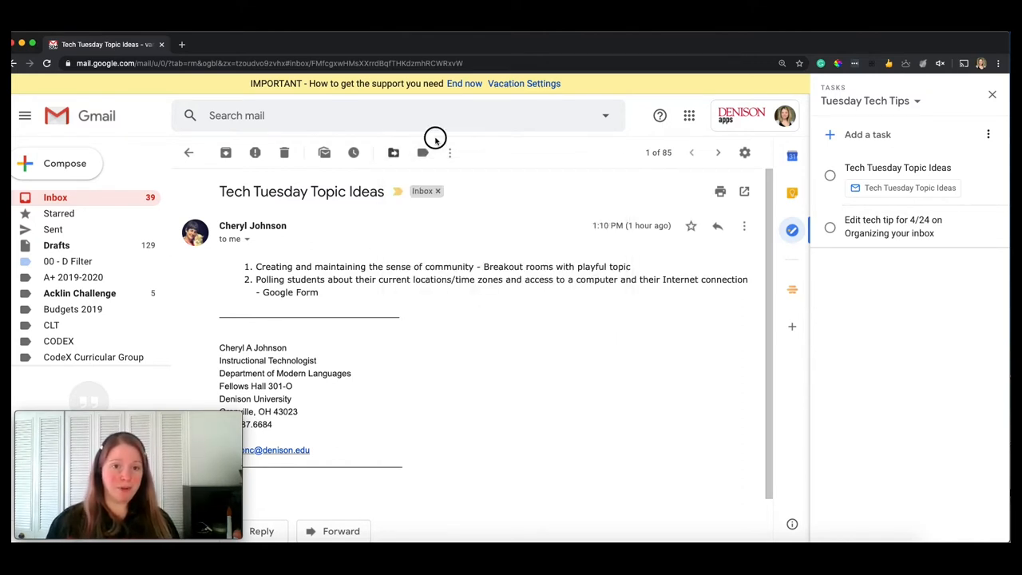
pyautogui.moveTo(354, 154)
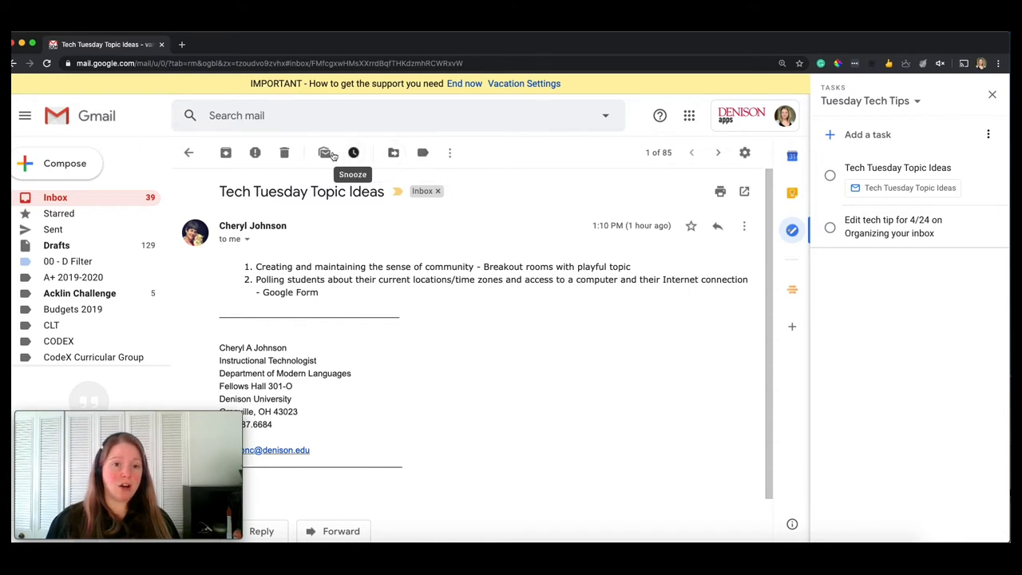
pyautogui.moveTo(227, 153)
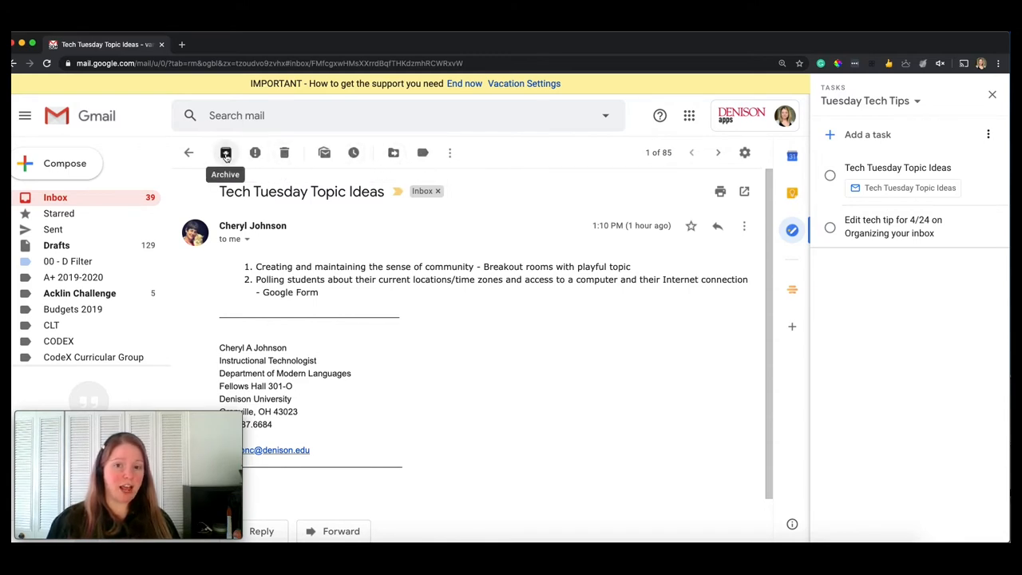
pyautogui.moveTo(371, 169)
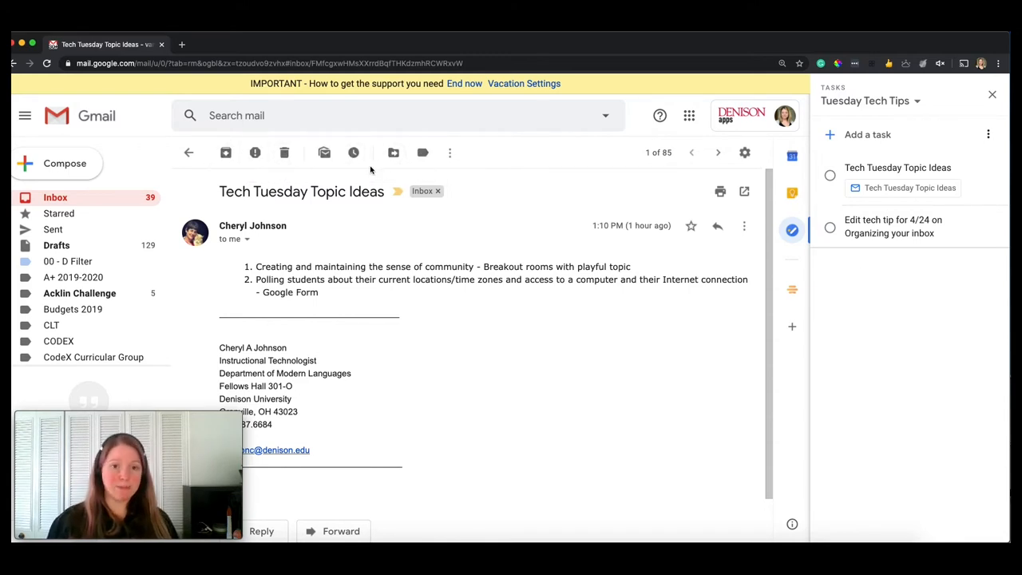
pyautogui.click(393, 153)
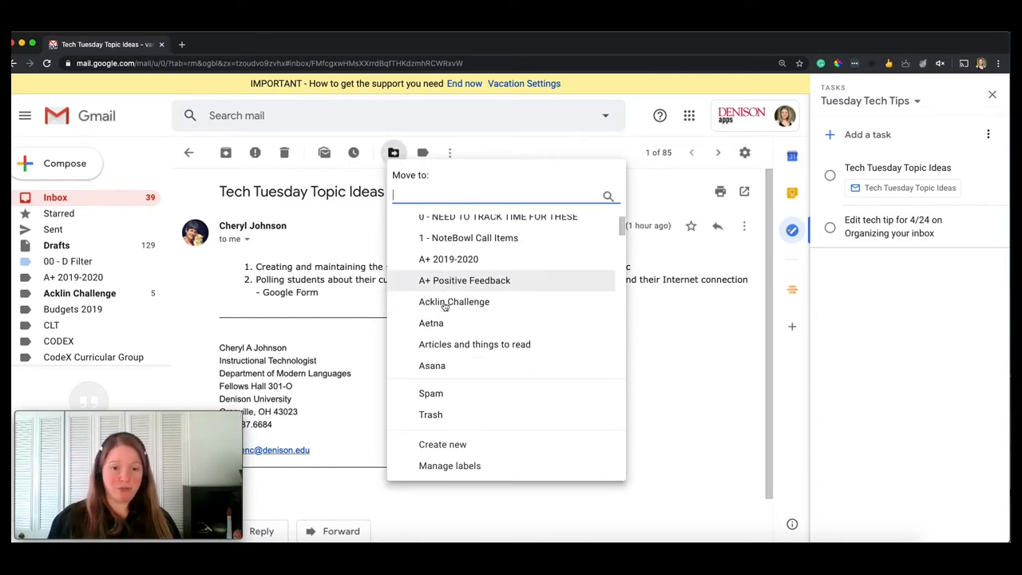
pyautogui.scroll(-3)
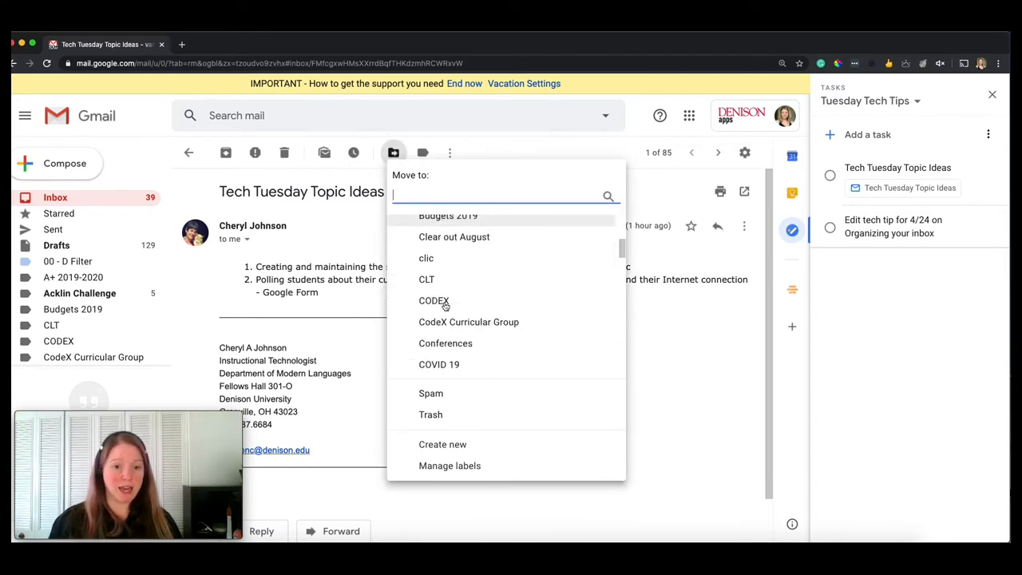
pyautogui.click(434, 300)
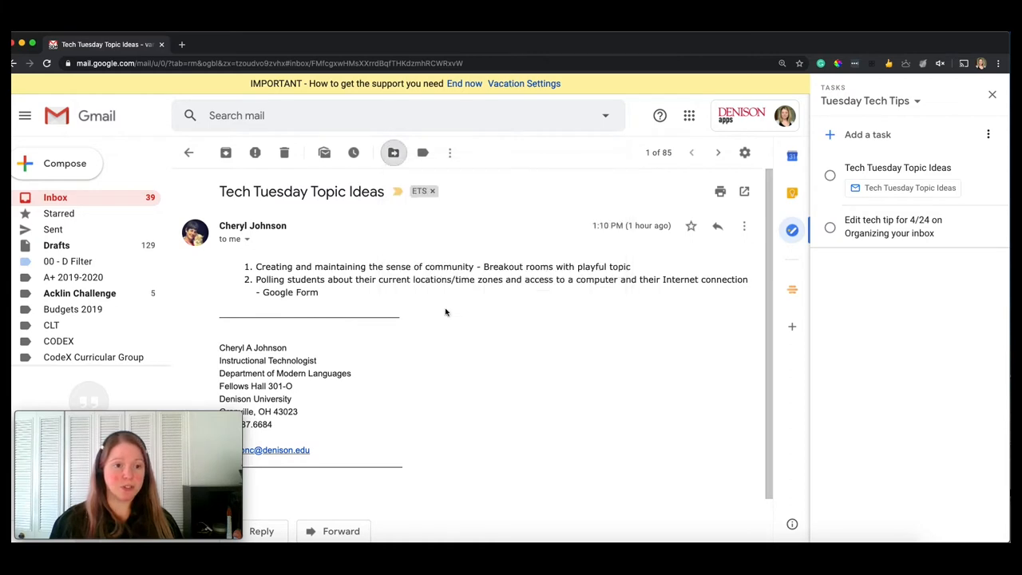
pyautogui.click(189, 153)
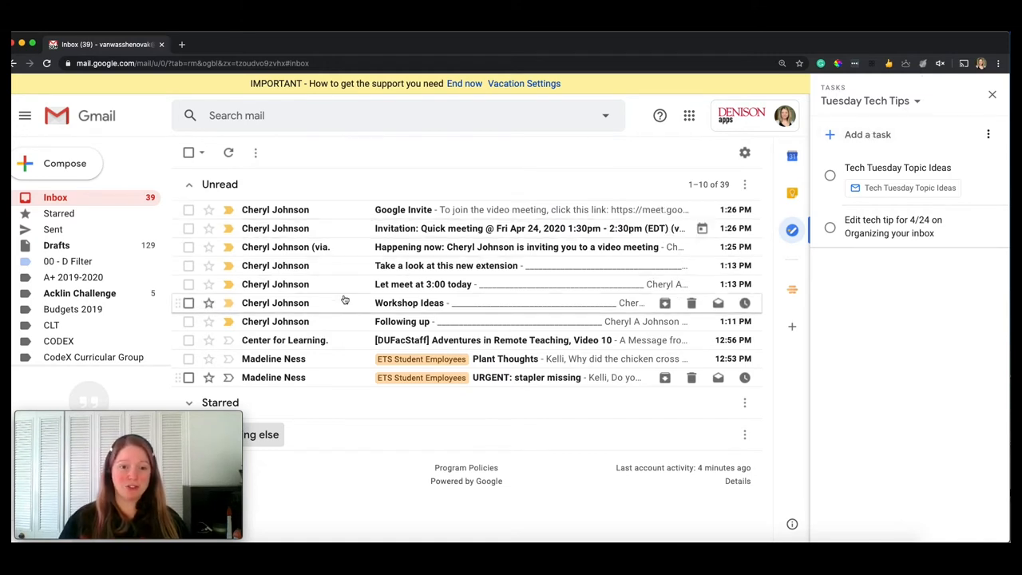
# Step: Drag the Workshop Ideas email into Tasks, archive it, and re-sort so the edit-tip task is first
pyautogui.moveTo(409, 303); pyautogui.dragTo(911, 198)
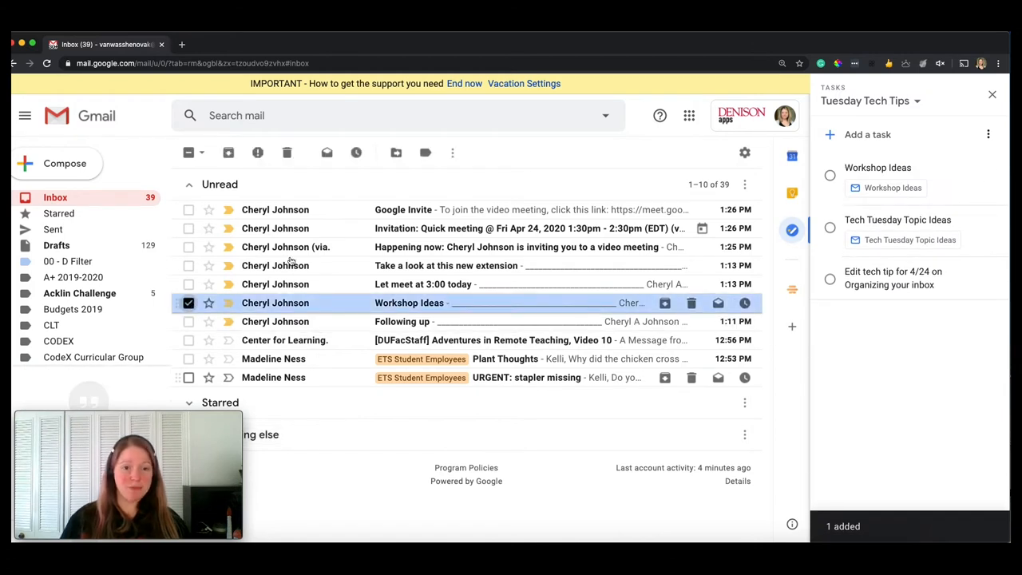
pyautogui.click(396, 153)
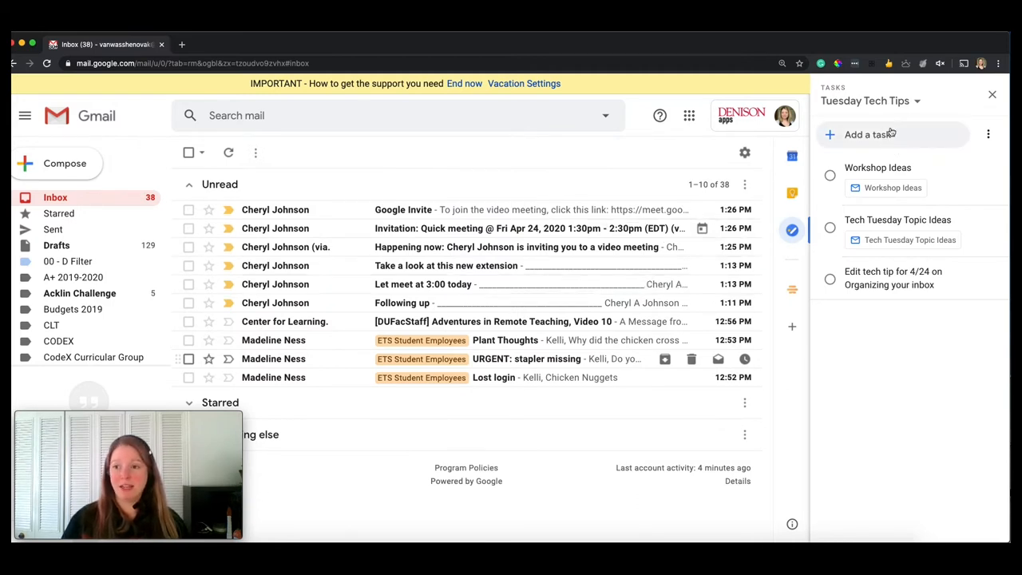
pyautogui.click(989, 134)
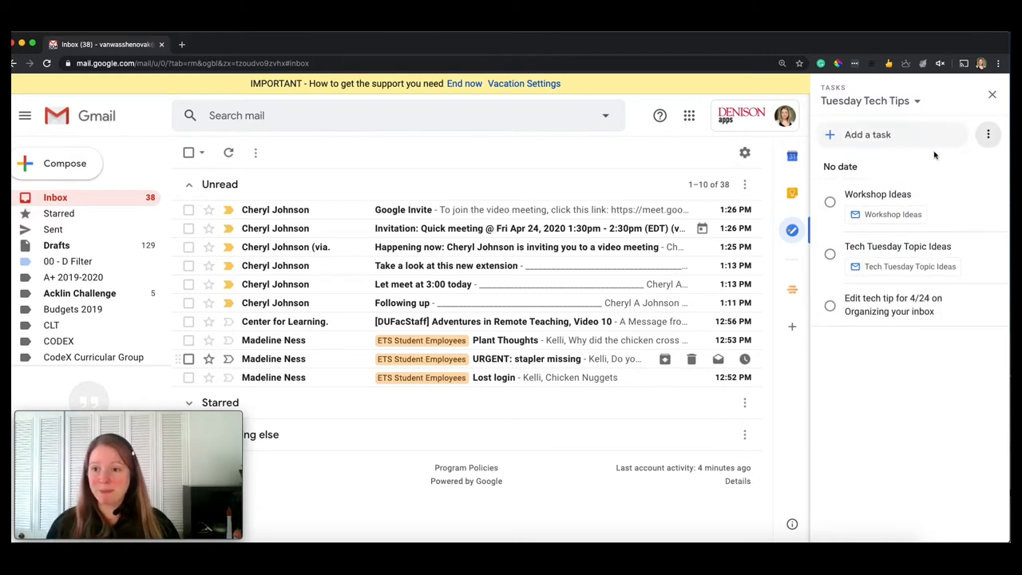
pyautogui.click(988, 134)
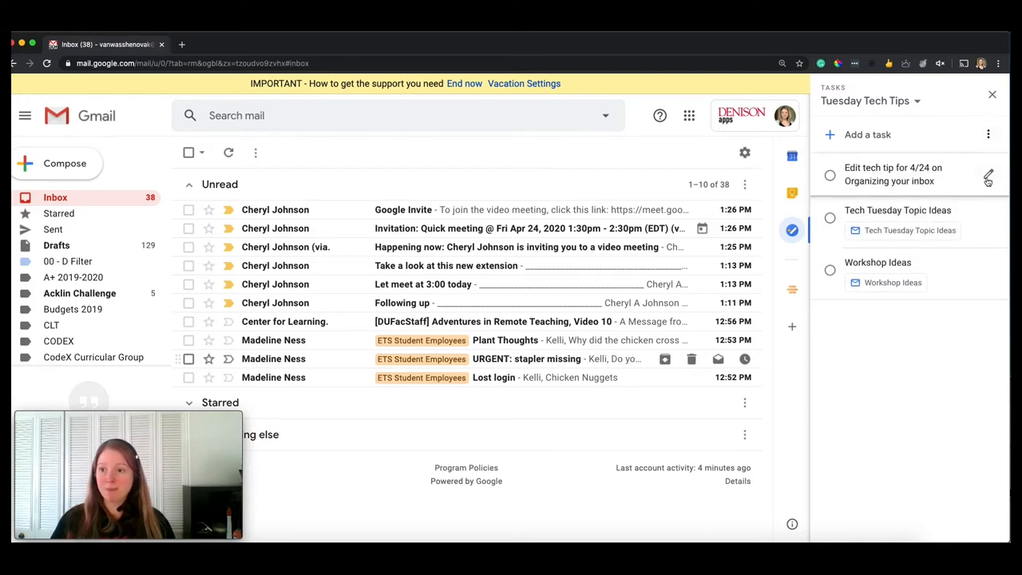
pyautogui.moveTo(987, 175)
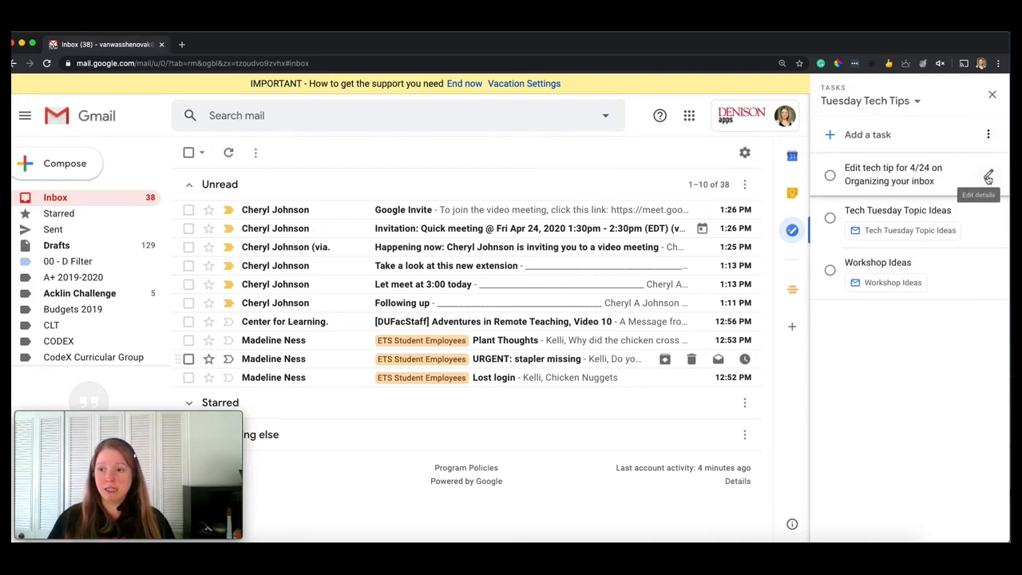
# Step: Give the edit-tip task the details 'I need to make a lot of edits' and a 5:00 PM due time
pyautogui.click(988, 174)
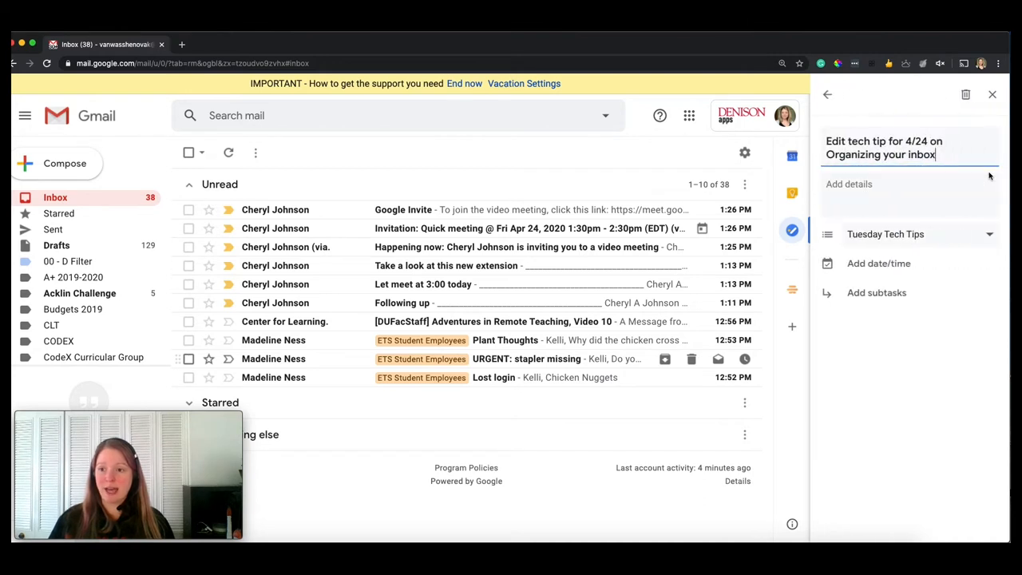
pyautogui.click(870, 184)
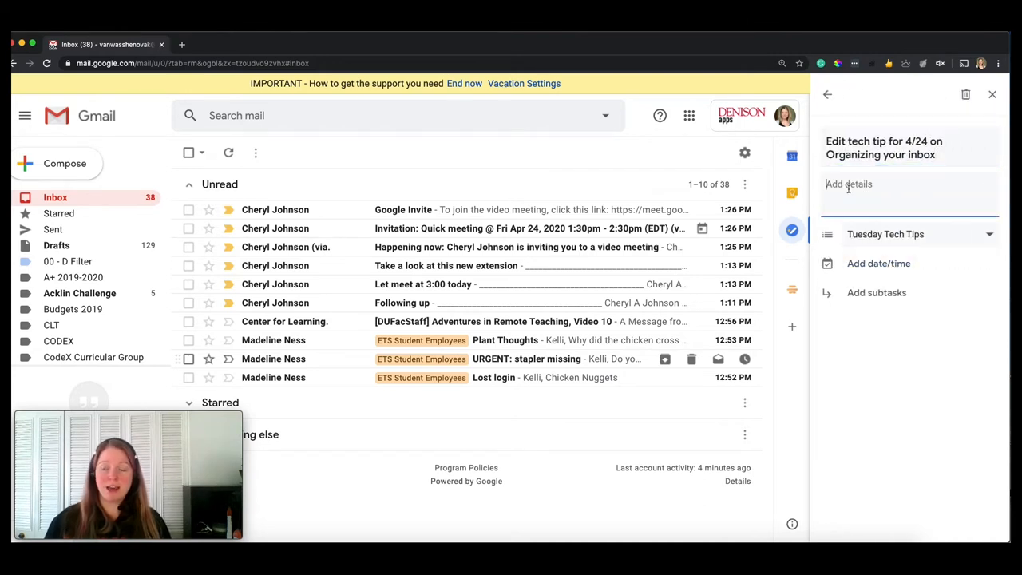
pyautogui.write('I nee')
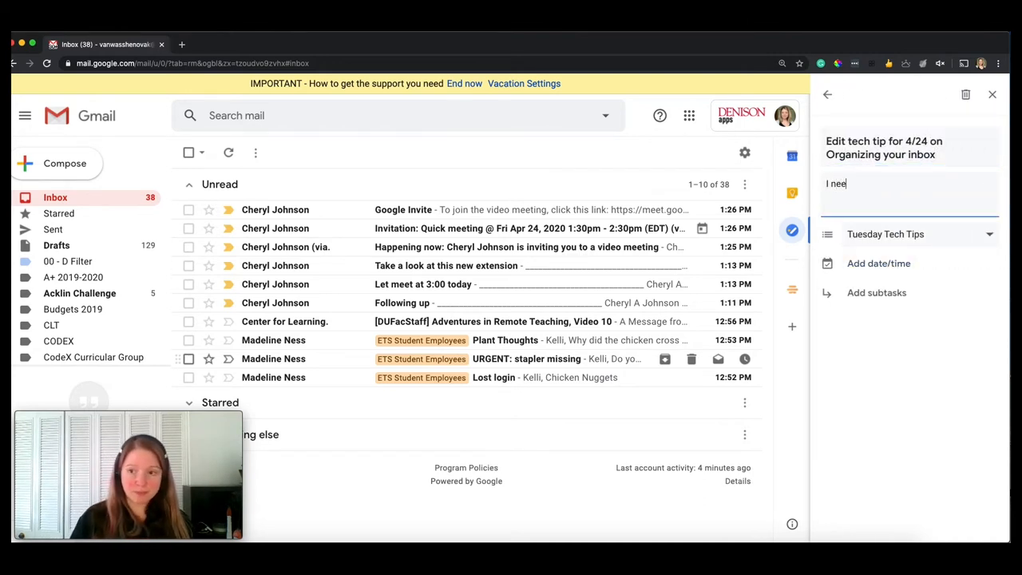
pyautogui.write('d to make a l')
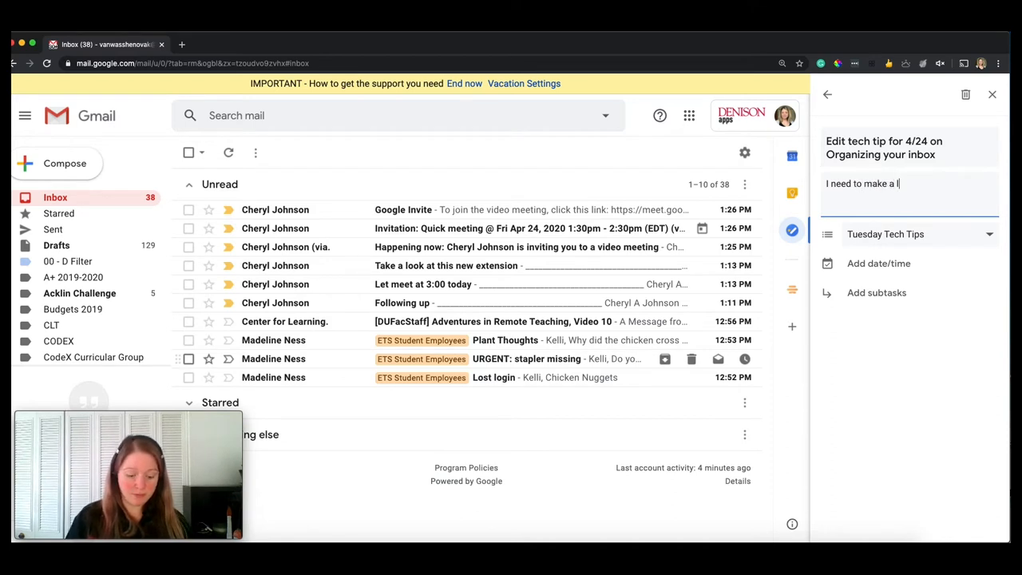
pyautogui.write('ot of edits')
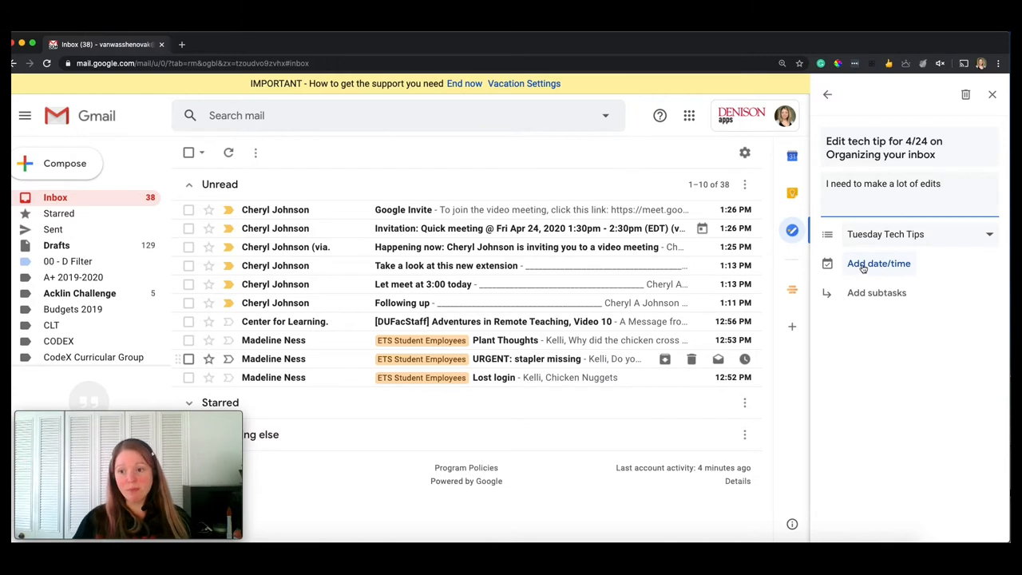
pyautogui.click(878, 262)
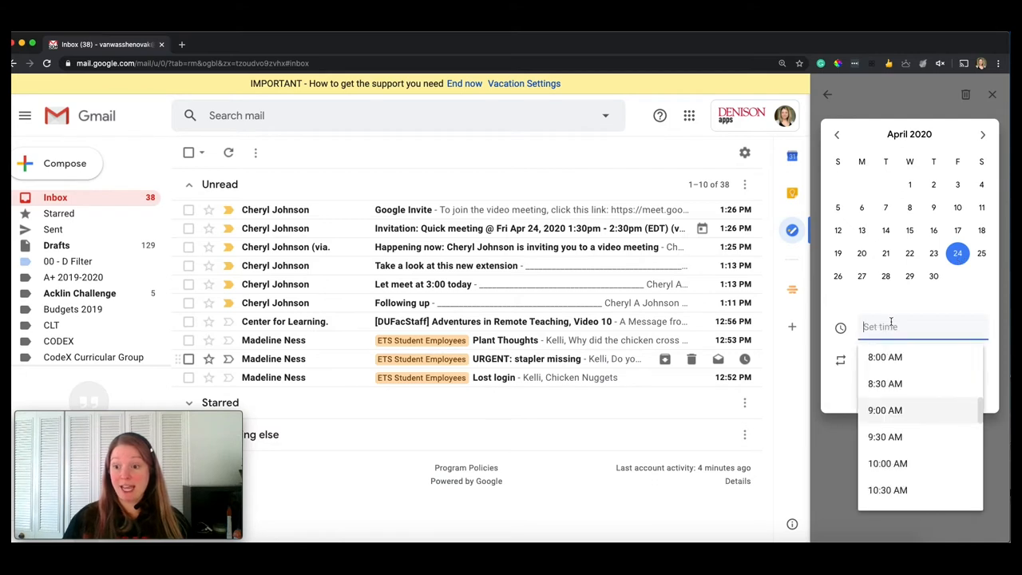
pyautogui.scroll(-3)
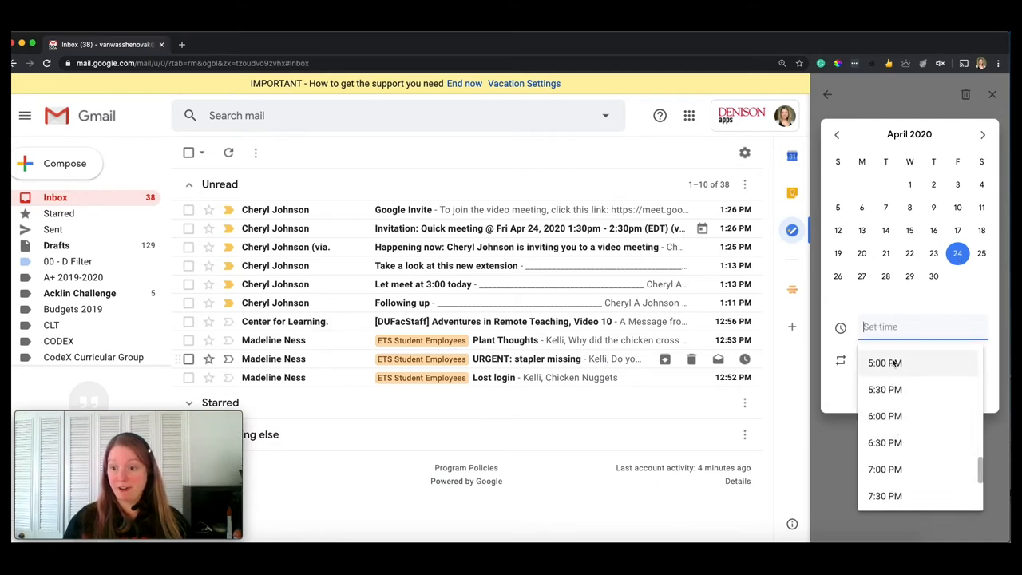
pyautogui.click(885, 362)
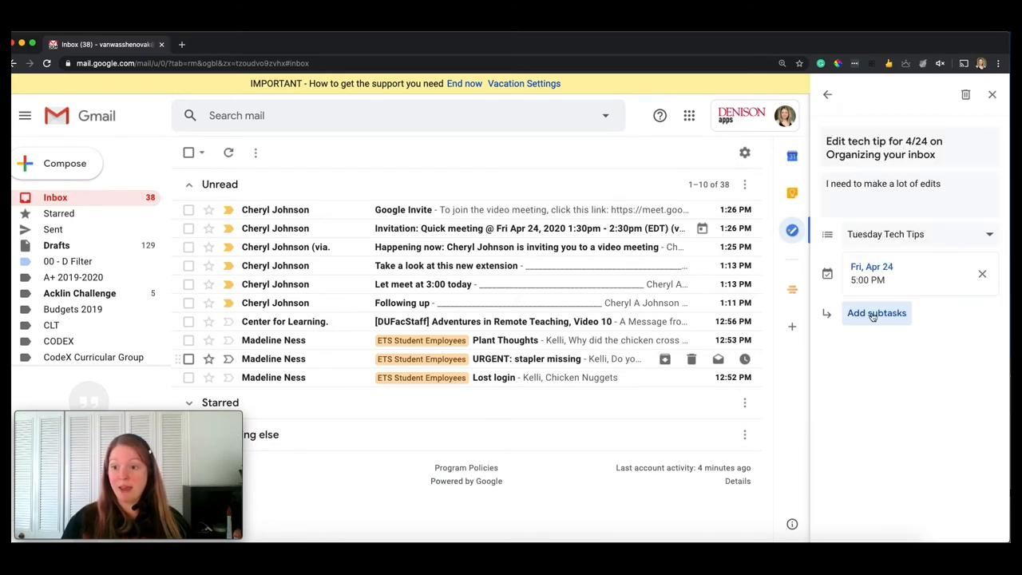
# Step: Add a 'Record opening' subtask and return to the Tuesday Tech Tips list
pyautogui.click(877, 312)
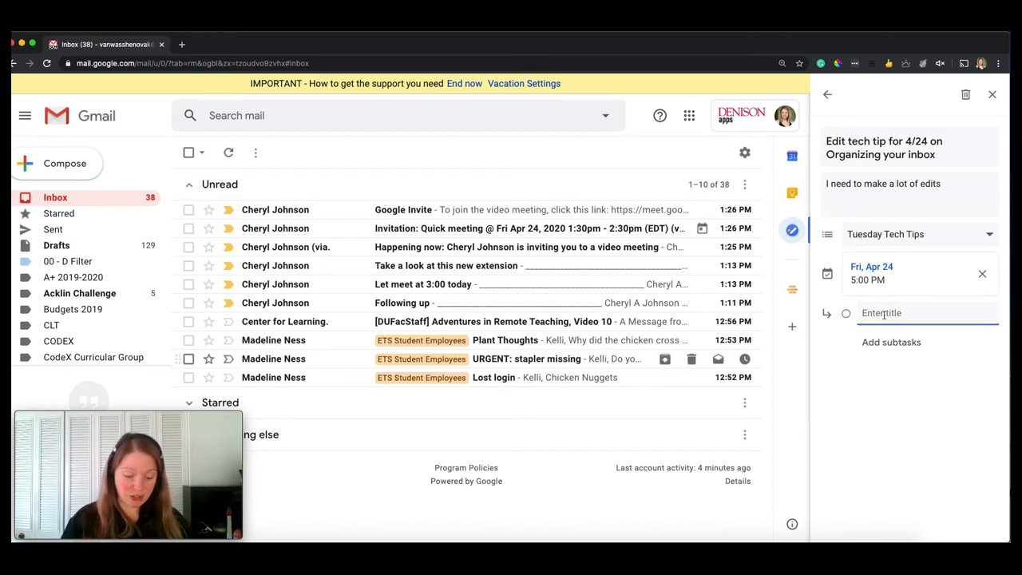
pyautogui.write('Record')
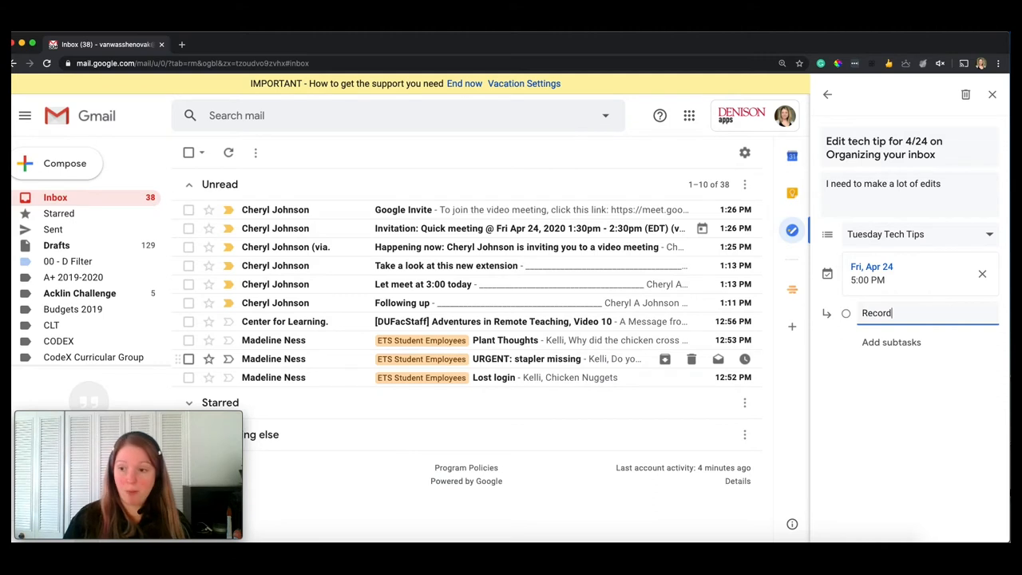
pyautogui.write('opening')
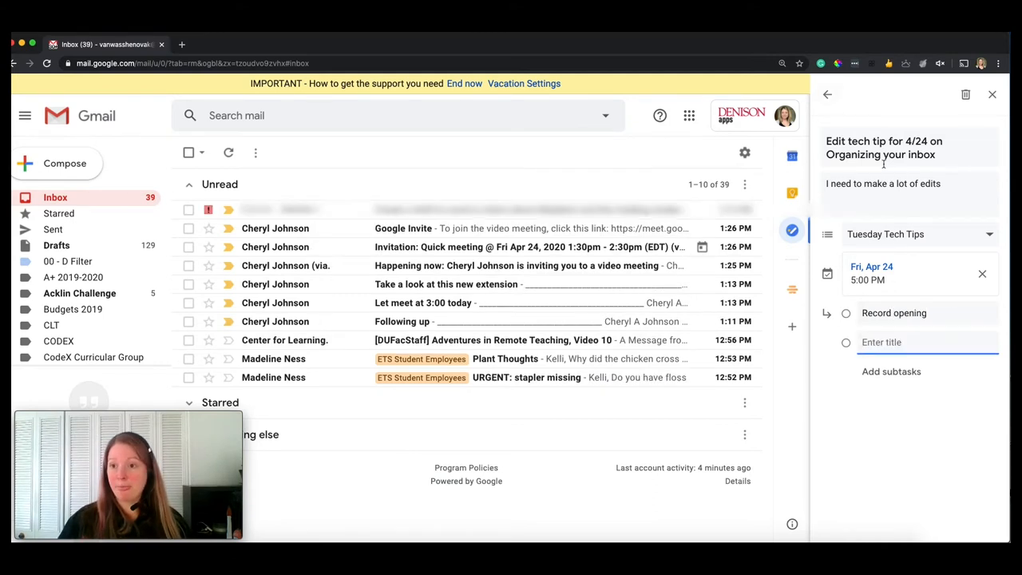
pyautogui.click(828, 94)
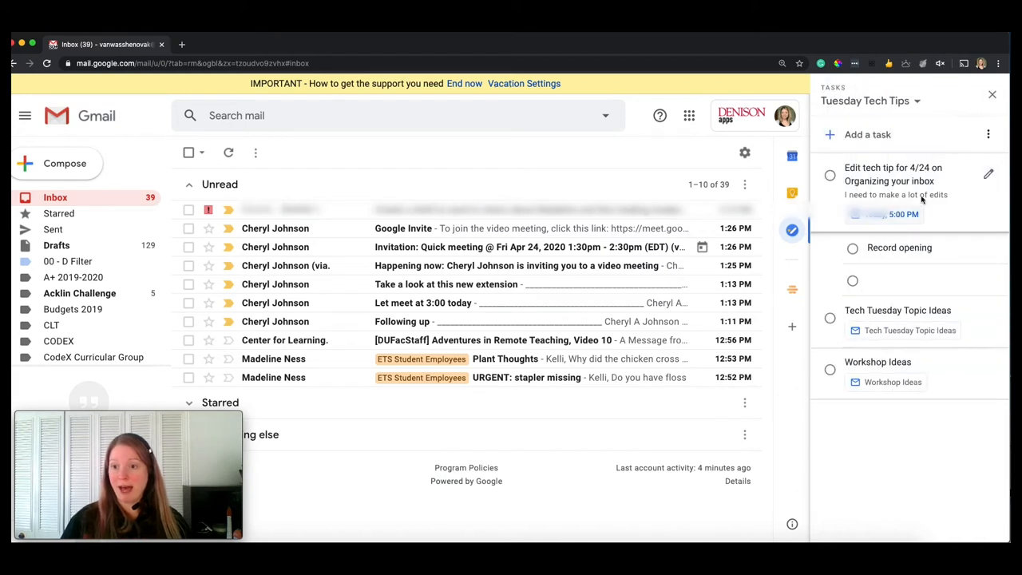
pyautogui.moveTo(885, 177)
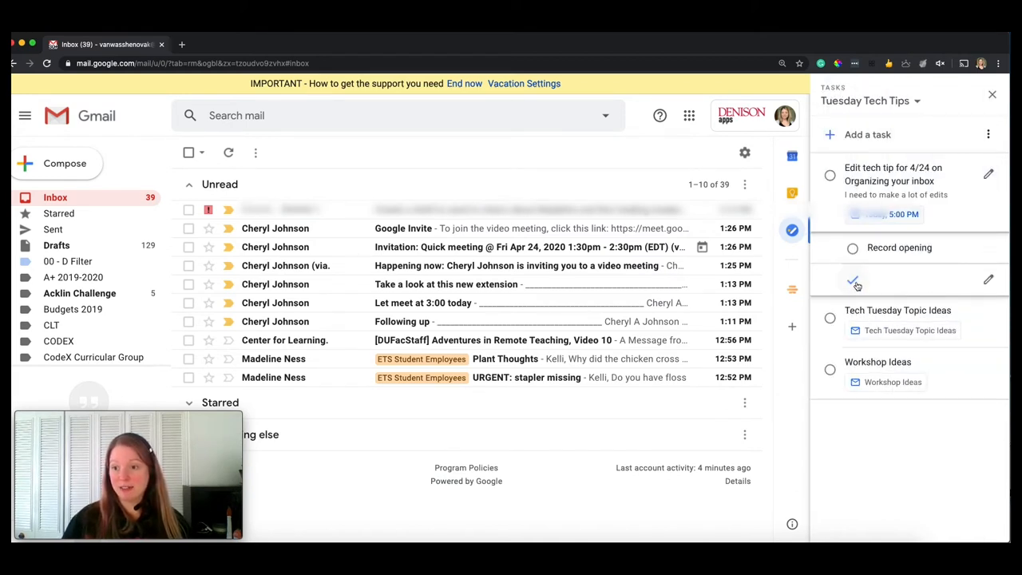
# Step: Delete the blank subtask and mark Workshop Ideas and Tech Tuesday Topic Ideas complete
pyautogui.click(853, 281)
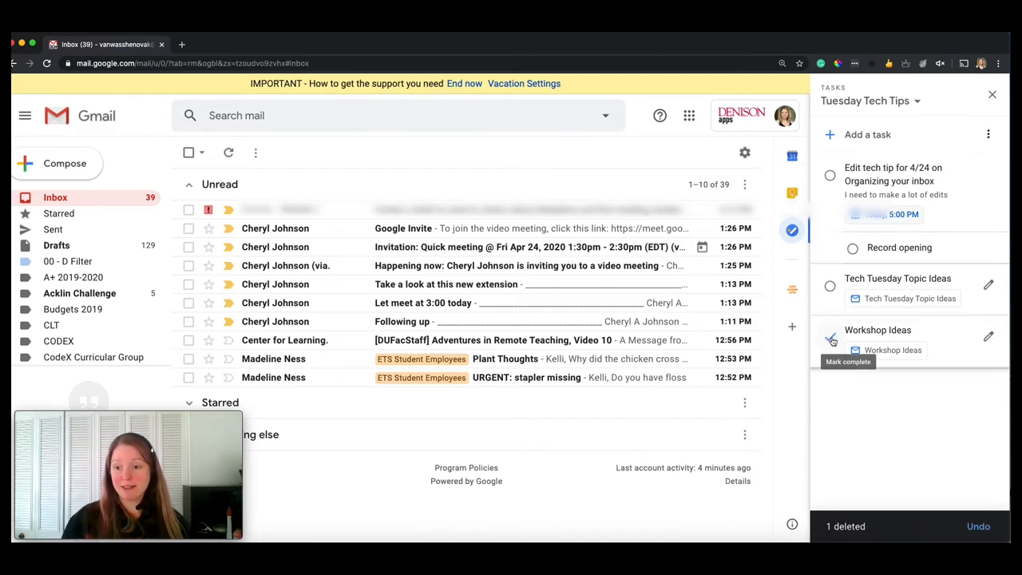
pyautogui.click(830, 335)
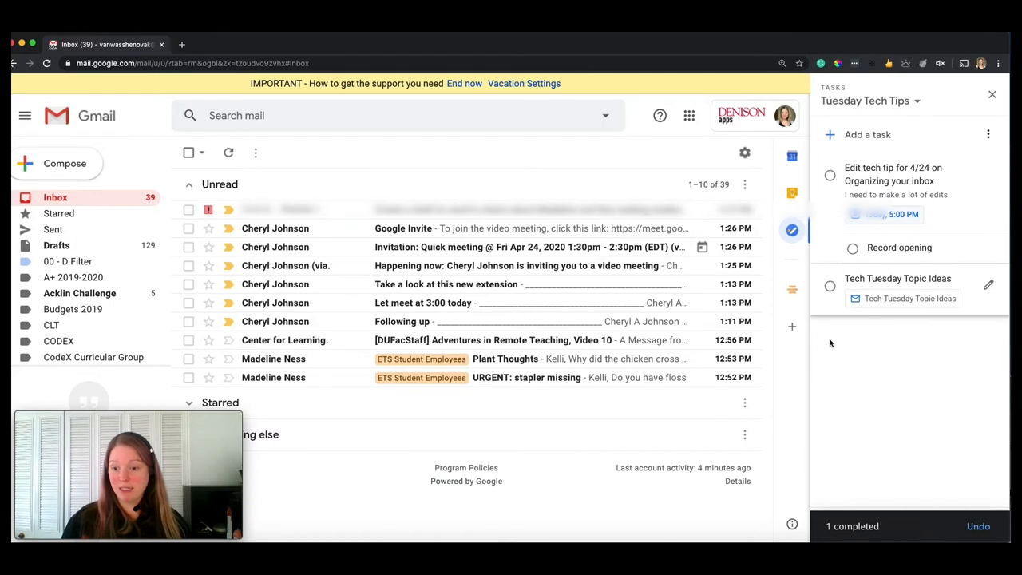
pyautogui.moveTo(872, 455)
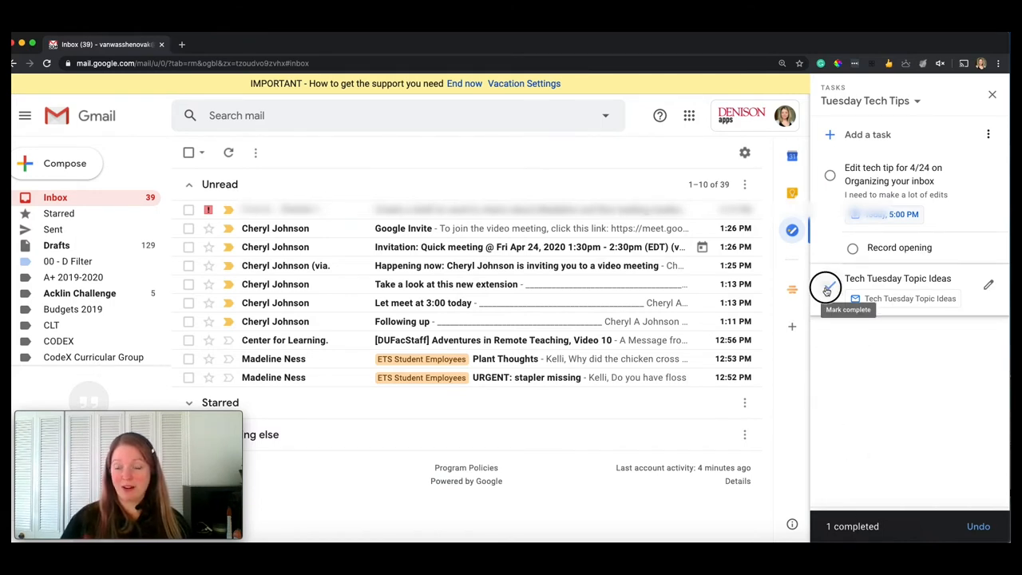
pyautogui.click(827, 287)
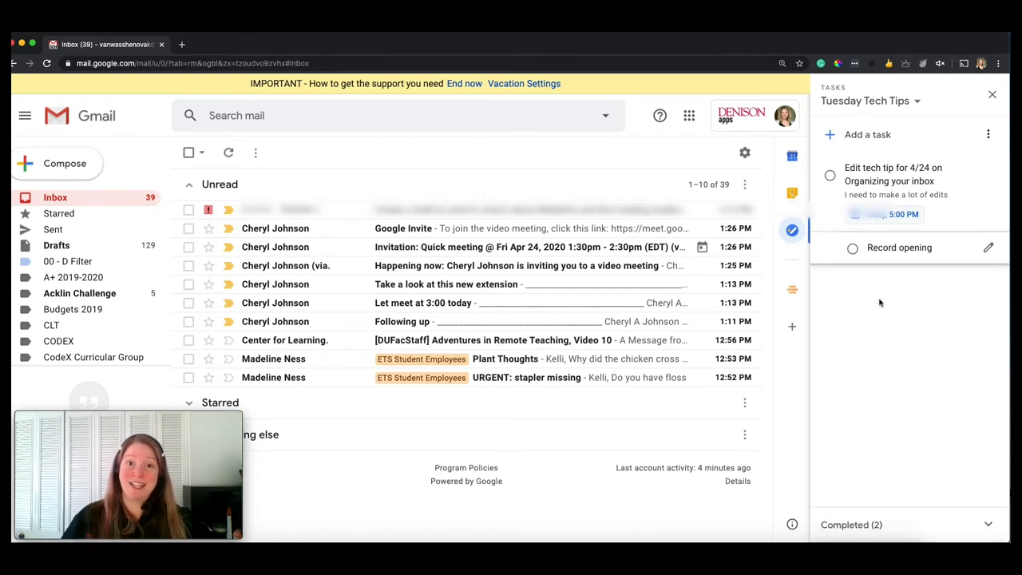
pyautogui.moveTo(888, 312)
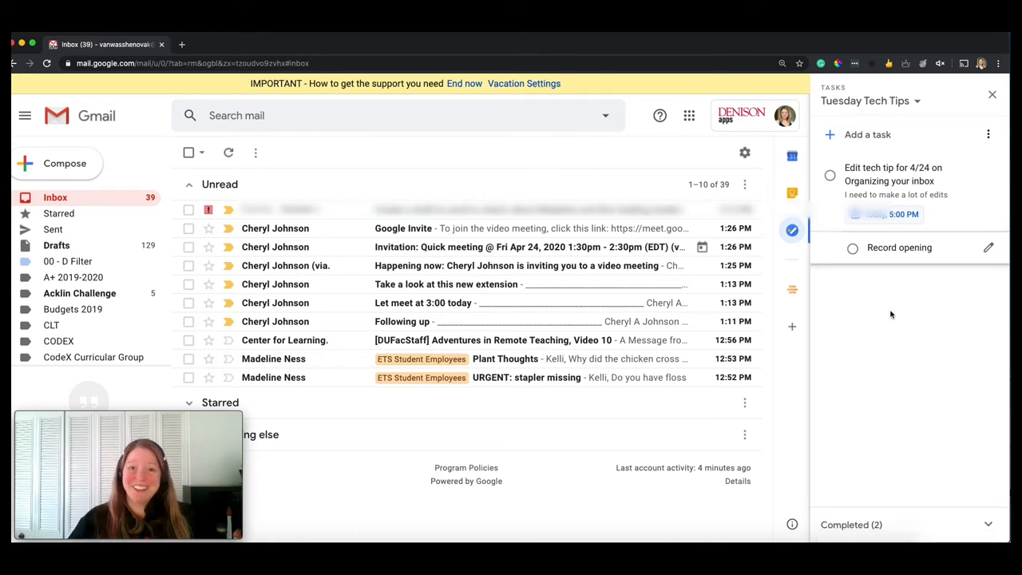
# Step: Close the Tasks panel, delete the 'Take a look at this new extension' email, and show Keep notes
pyautogui.click(994, 94)
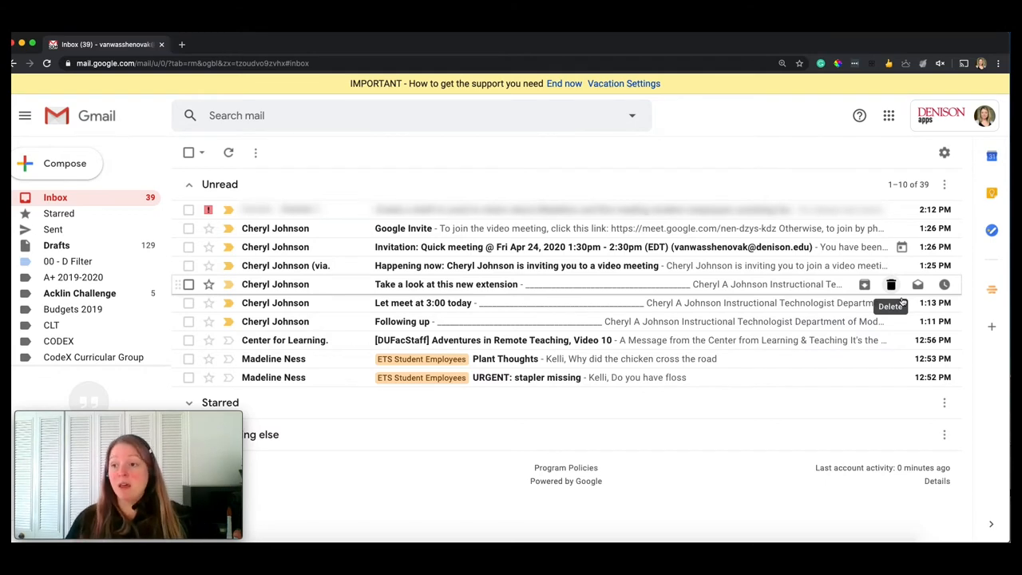
pyautogui.click(891, 284)
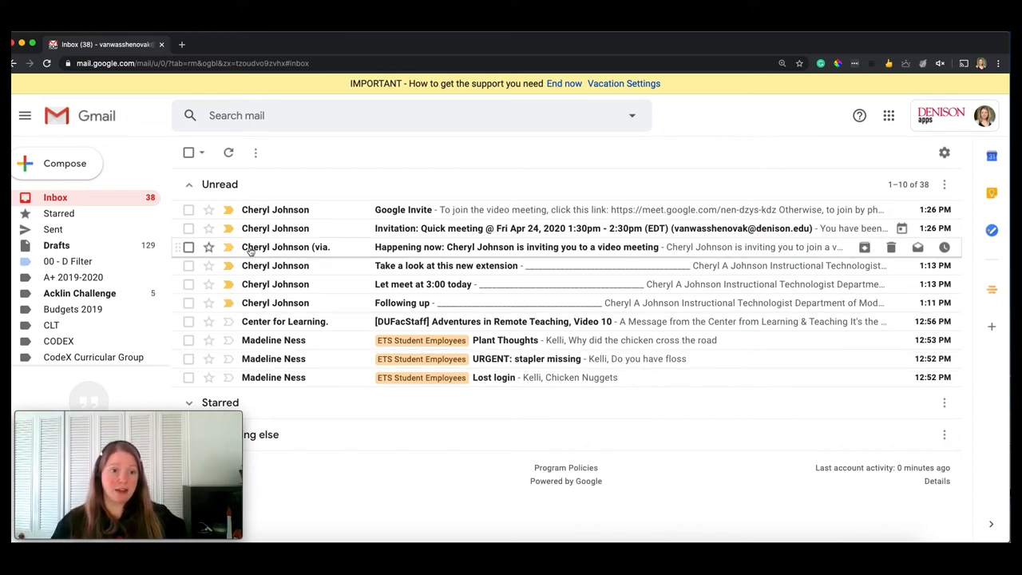
pyautogui.scroll(-3)
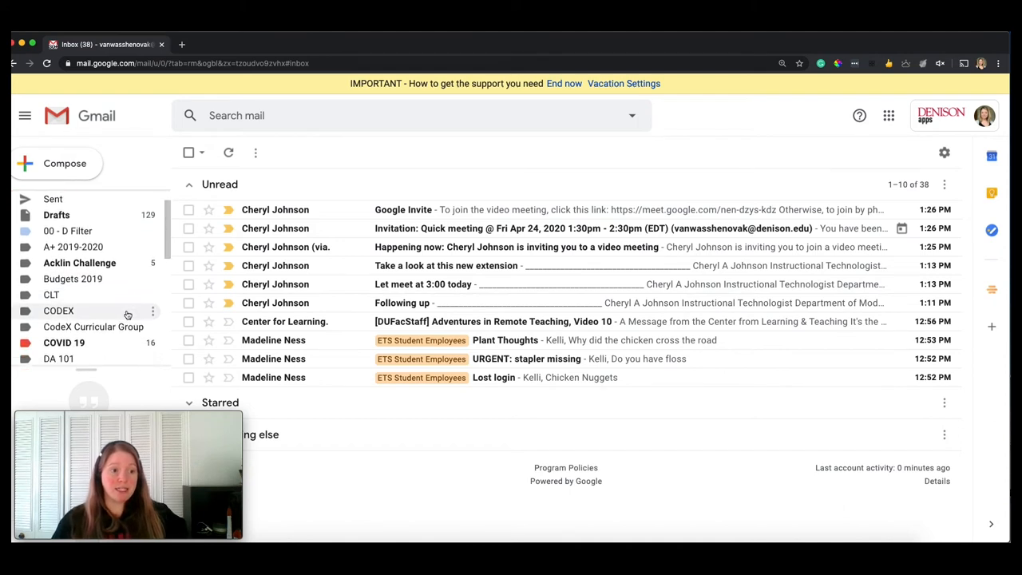
pyautogui.scroll(-3)
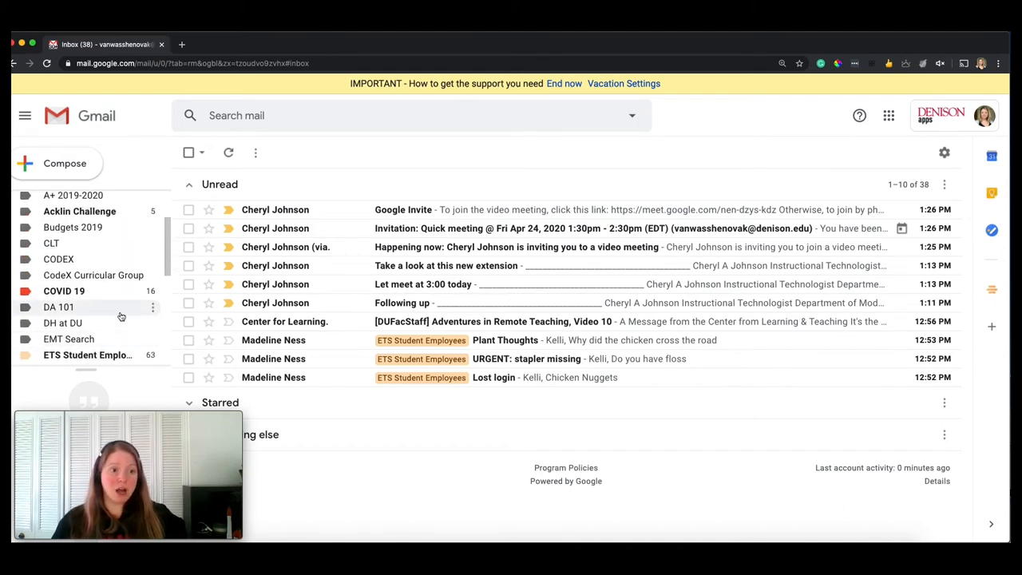
pyautogui.scroll(3)
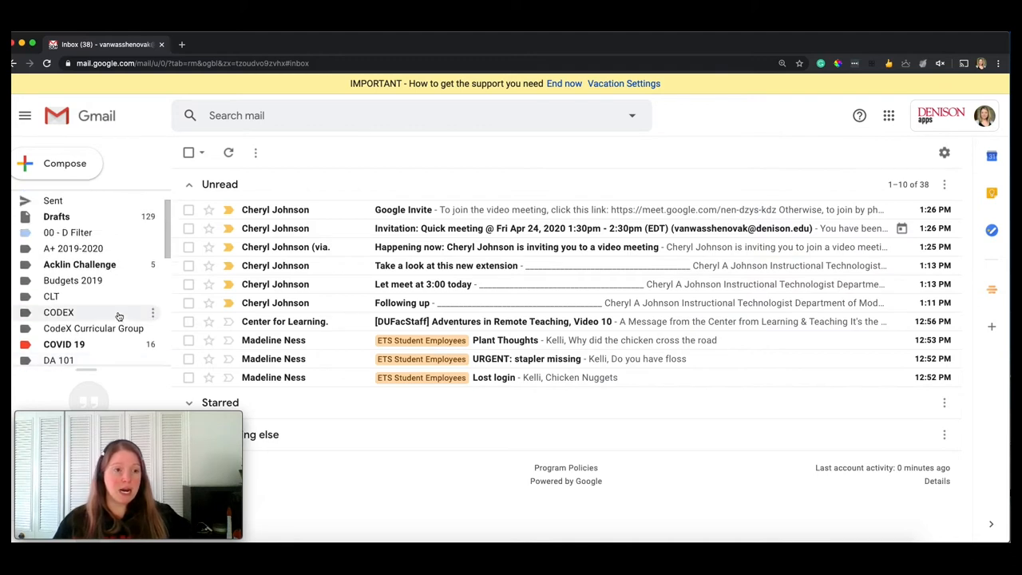
pyautogui.scroll(-3)
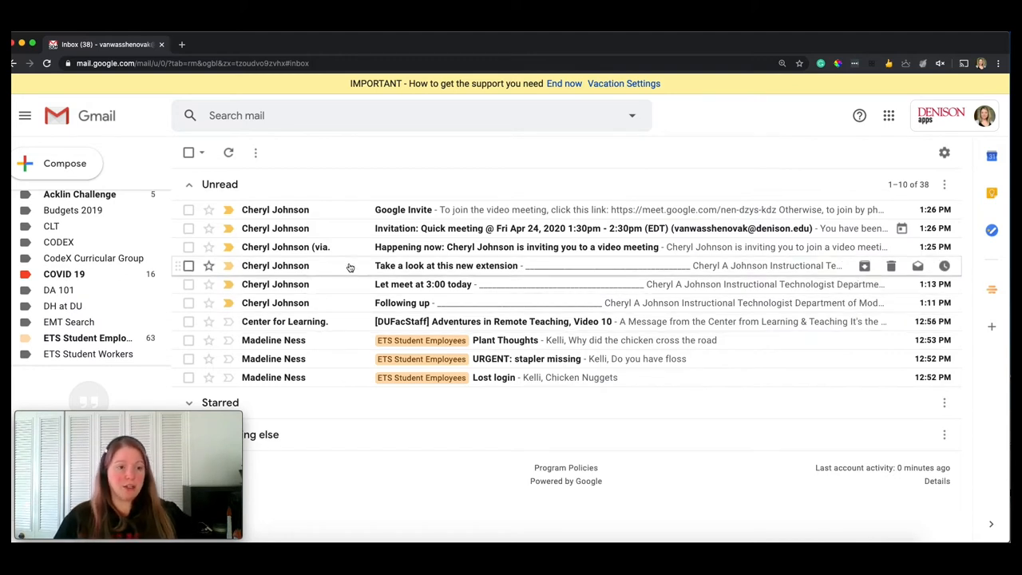
pyautogui.scroll(-3)
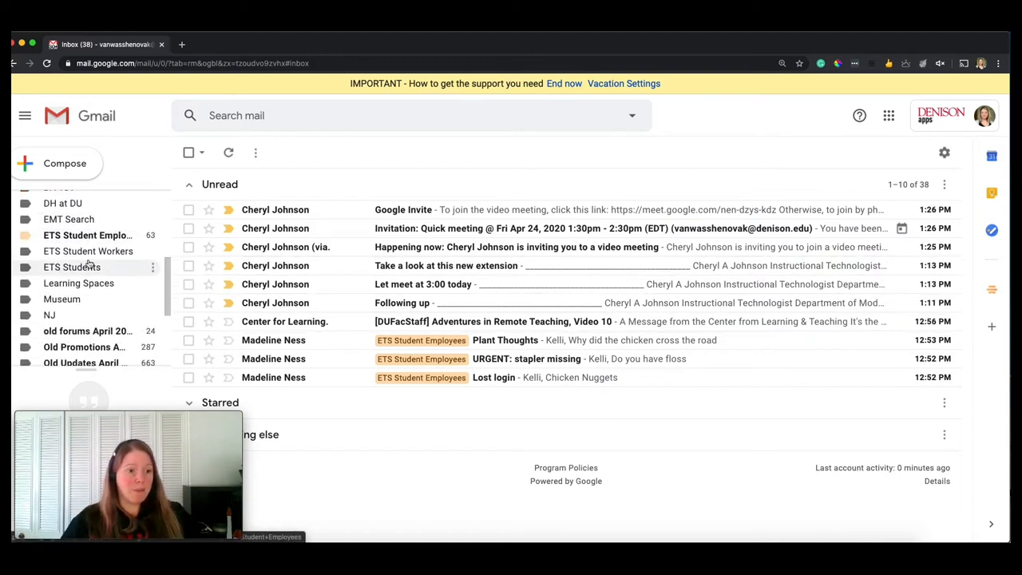
pyautogui.scroll(3)
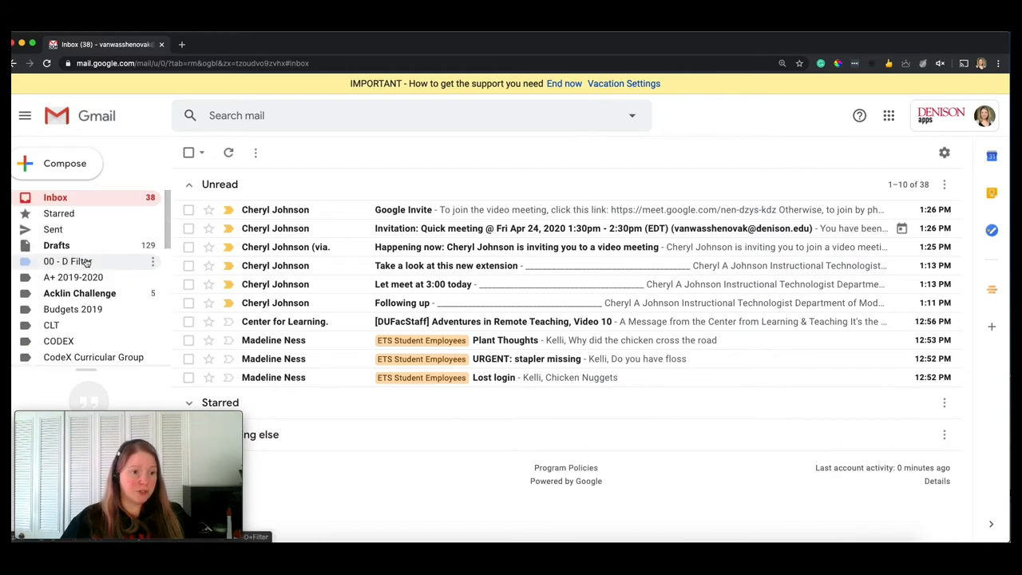
pyautogui.scroll(-3)
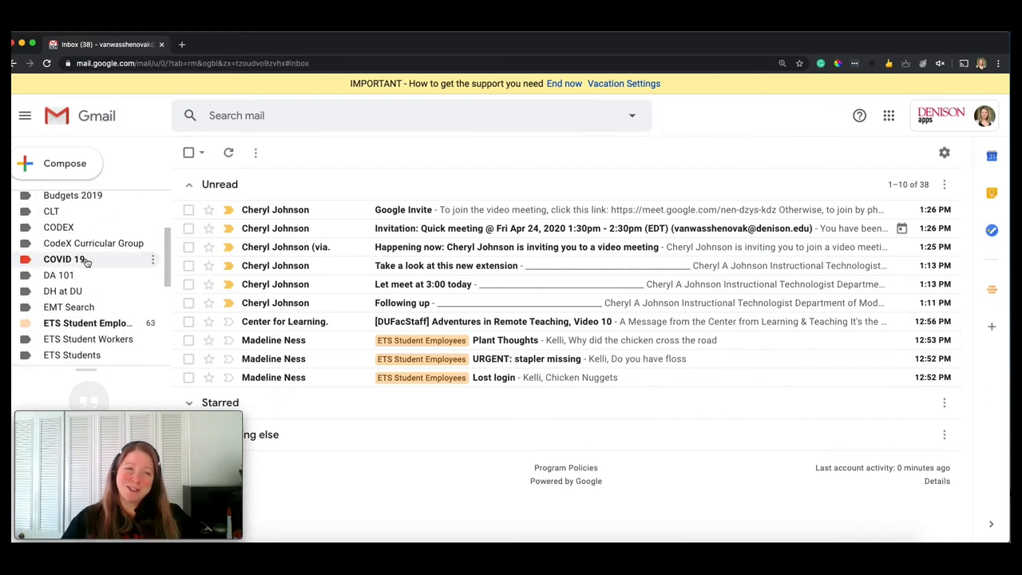
pyautogui.scroll(3)
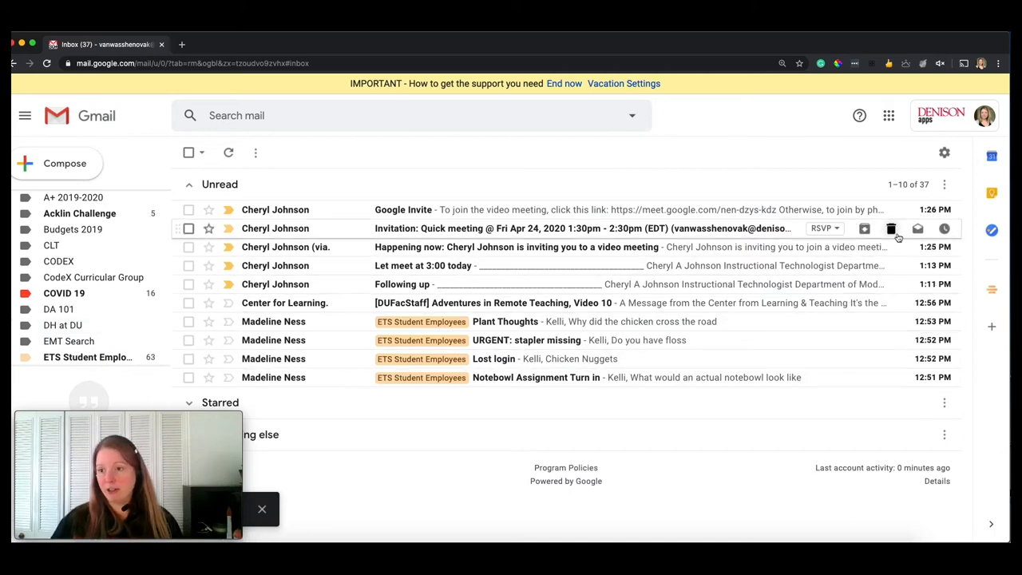
pyautogui.moveTo(992, 195)
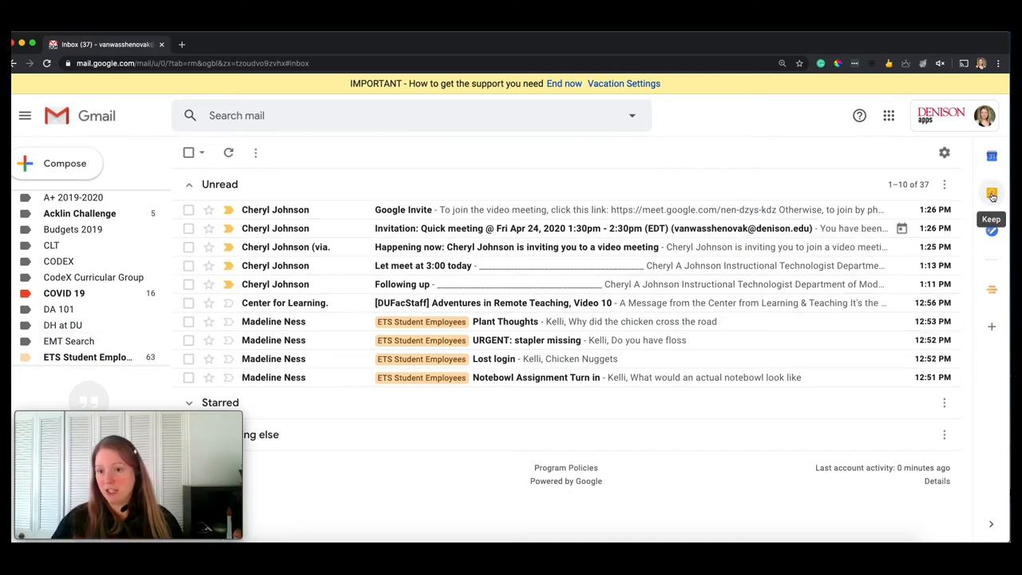
pyautogui.click(991, 195)
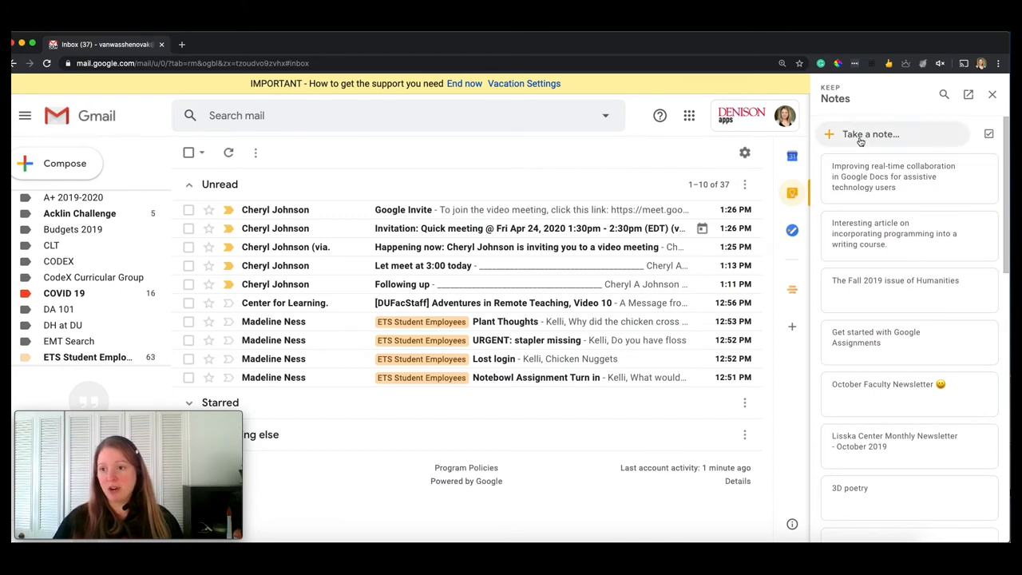
pyautogui.moveTo(865, 136)
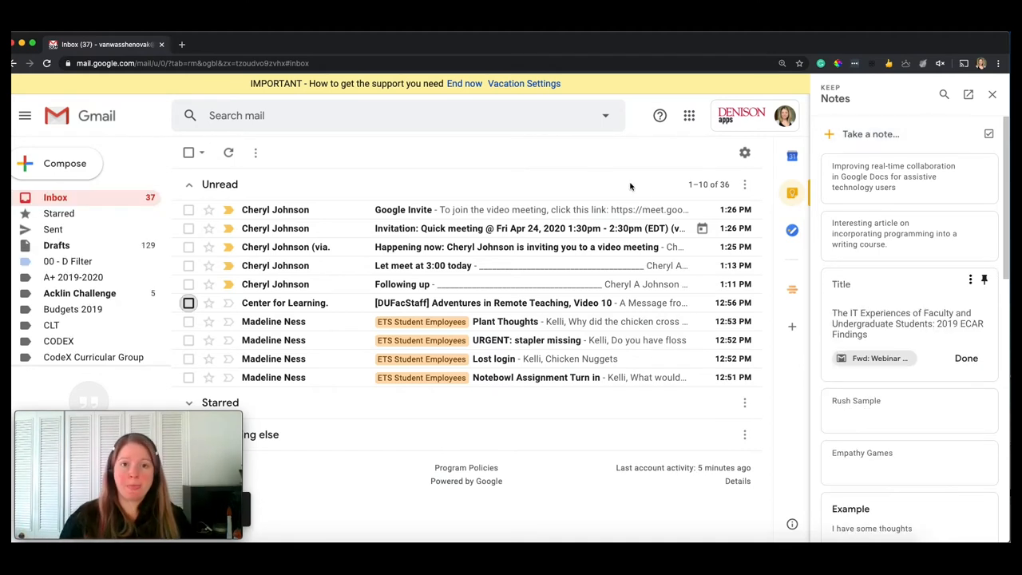
pyautogui.moveTo(652, 188)
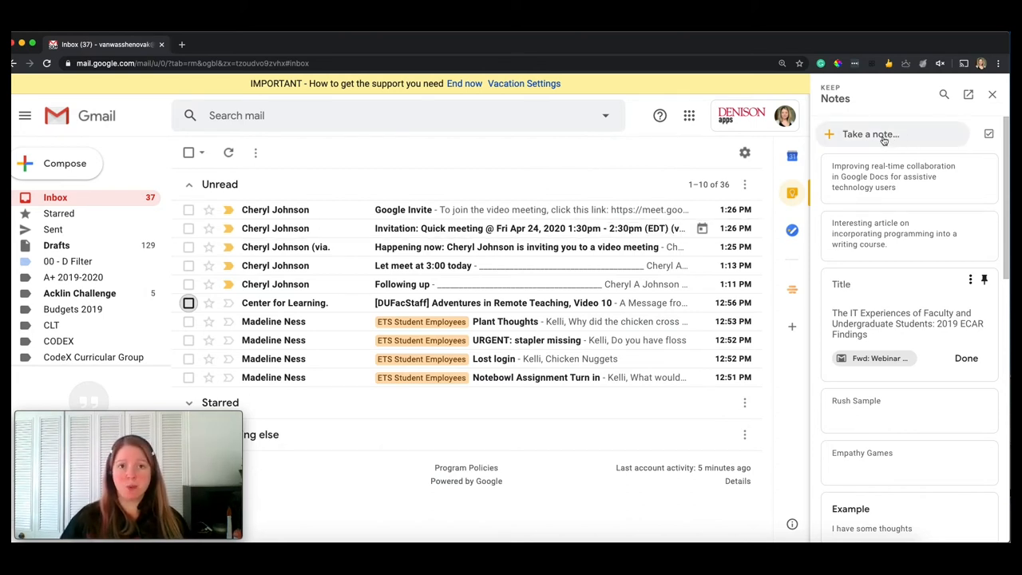
# Step: Start a new Keep note and open the '[DUFacStaff] Adventures in Remote Teaching, Video 10' email
pyautogui.click(871, 134)
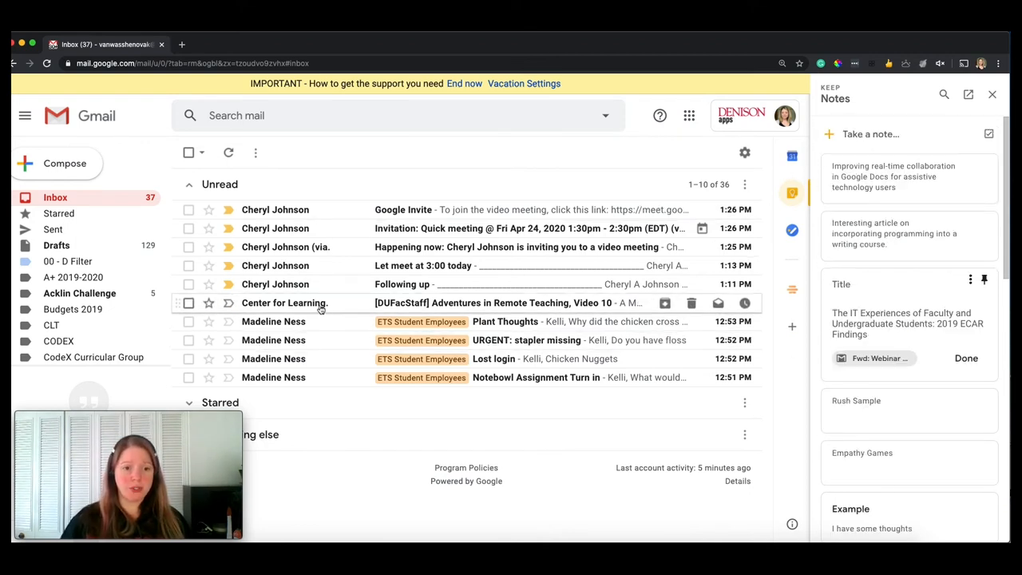
pyautogui.click(492, 303)
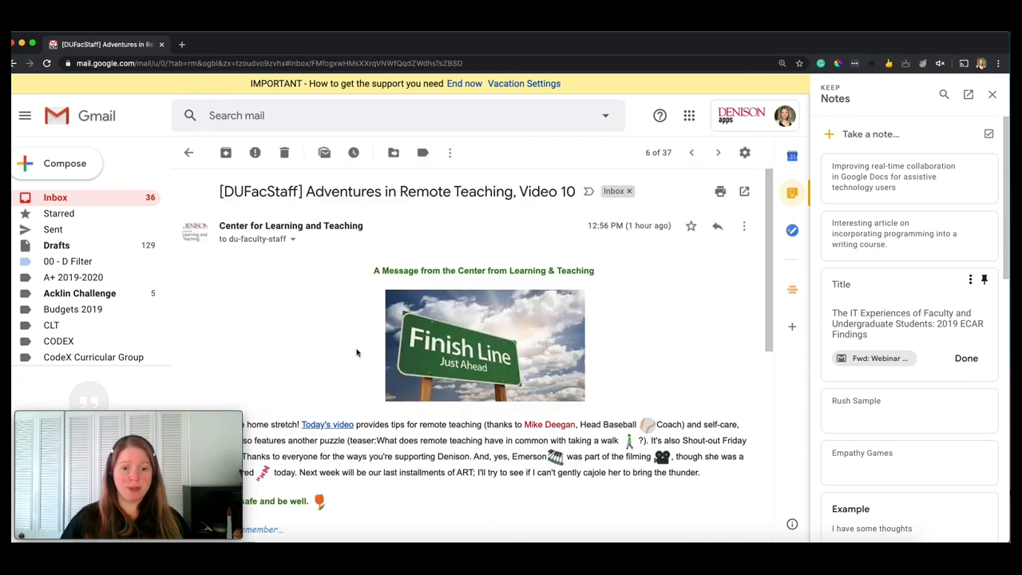
pyautogui.scroll(-3)
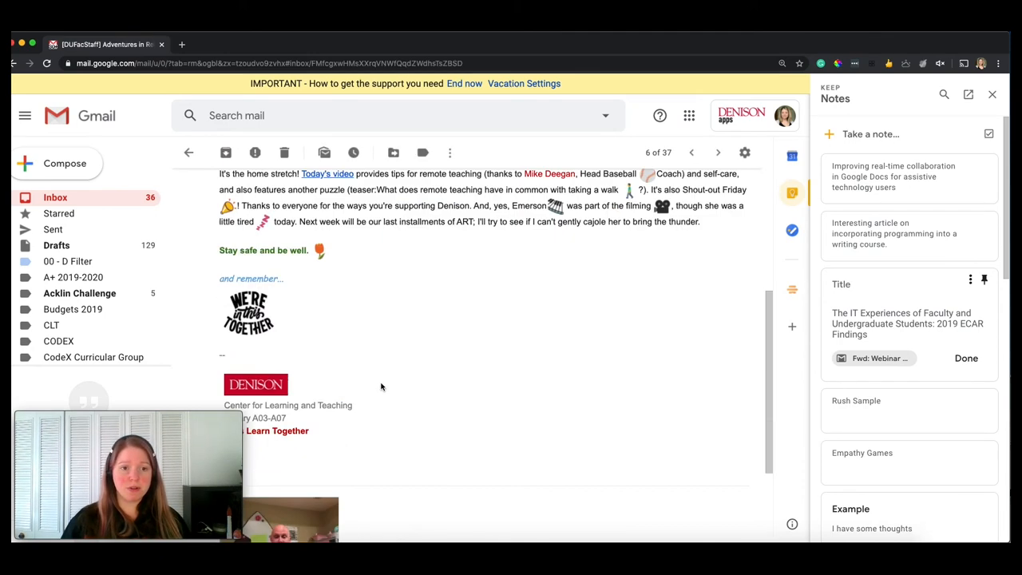
pyautogui.scroll(-3)
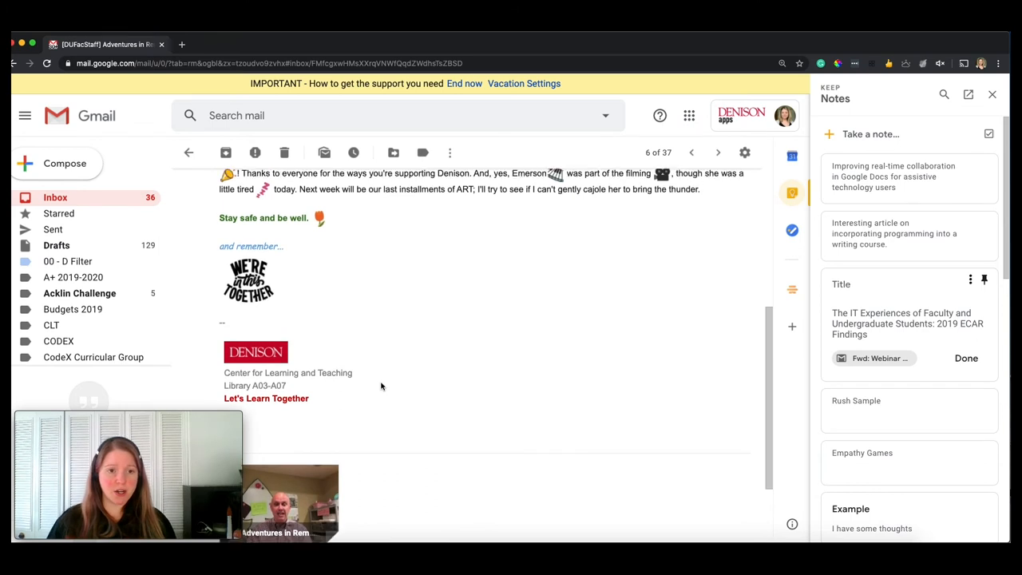
pyautogui.scroll(3)
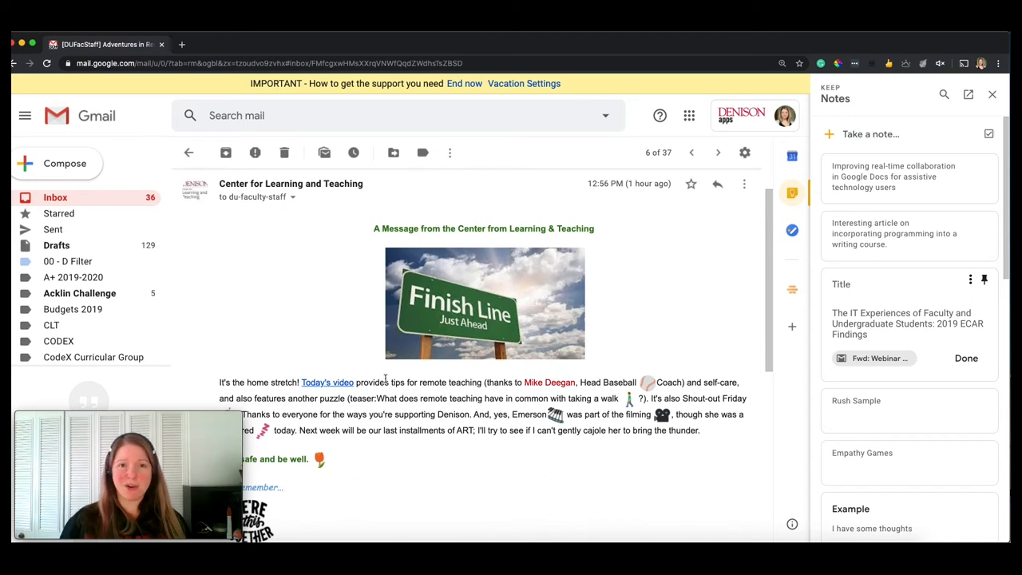
pyautogui.moveTo(693, 218)
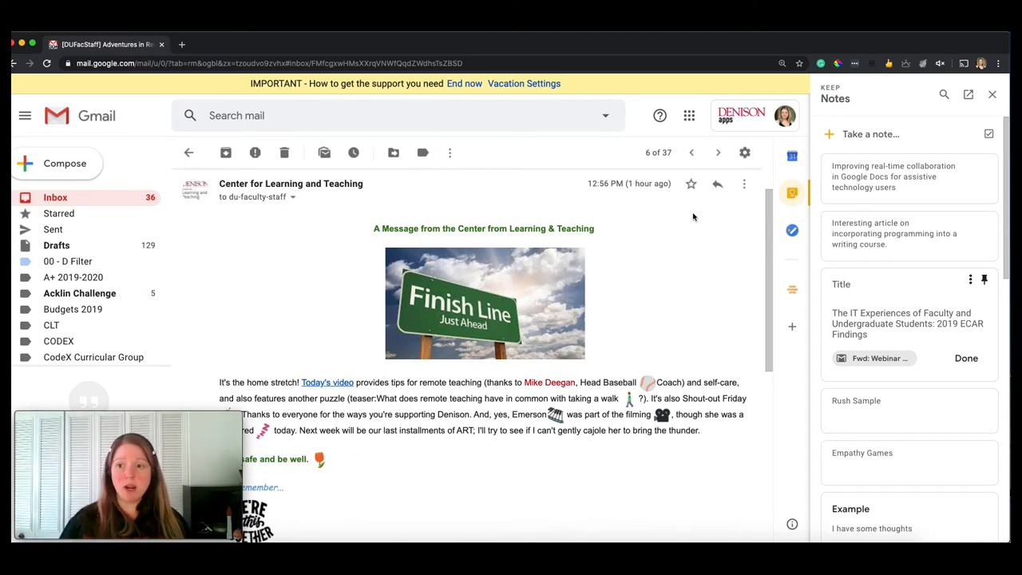
# Step: Start a Keep note linked to this email titled 'CfLT Videos - 10'
pyautogui.click(871, 134)
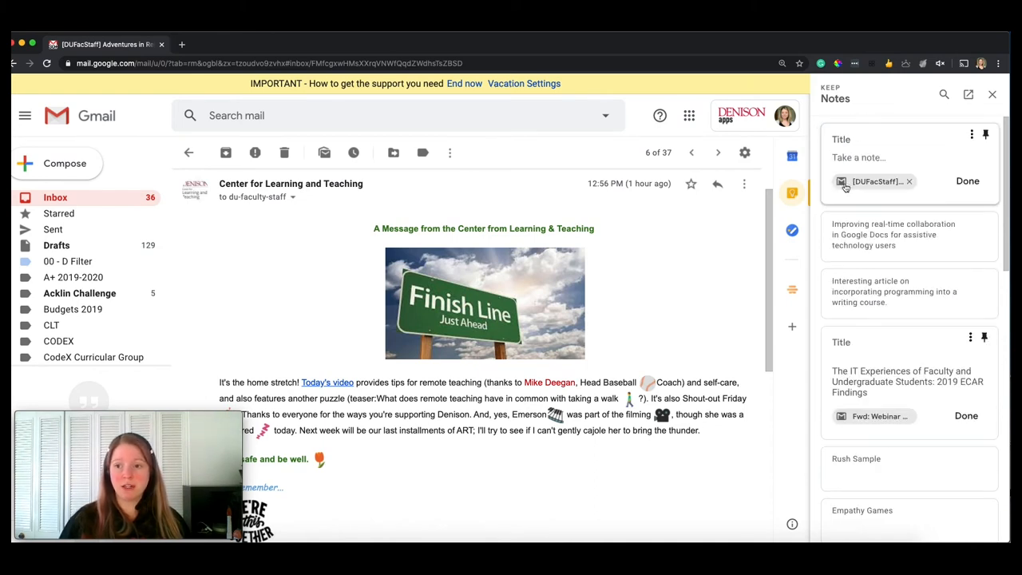
pyautogui.click(859, 139)
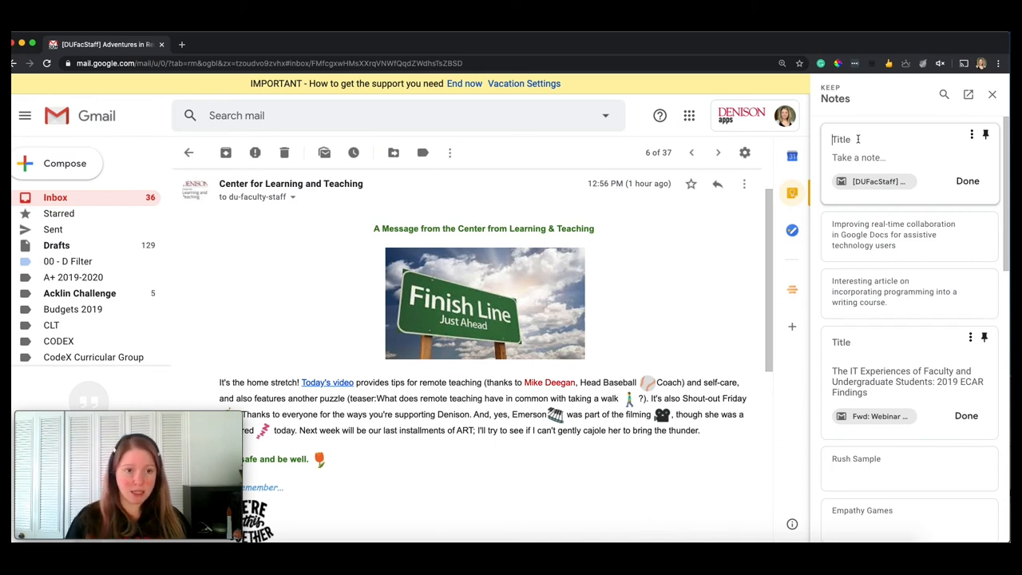
pyautogui.write('CfLT')
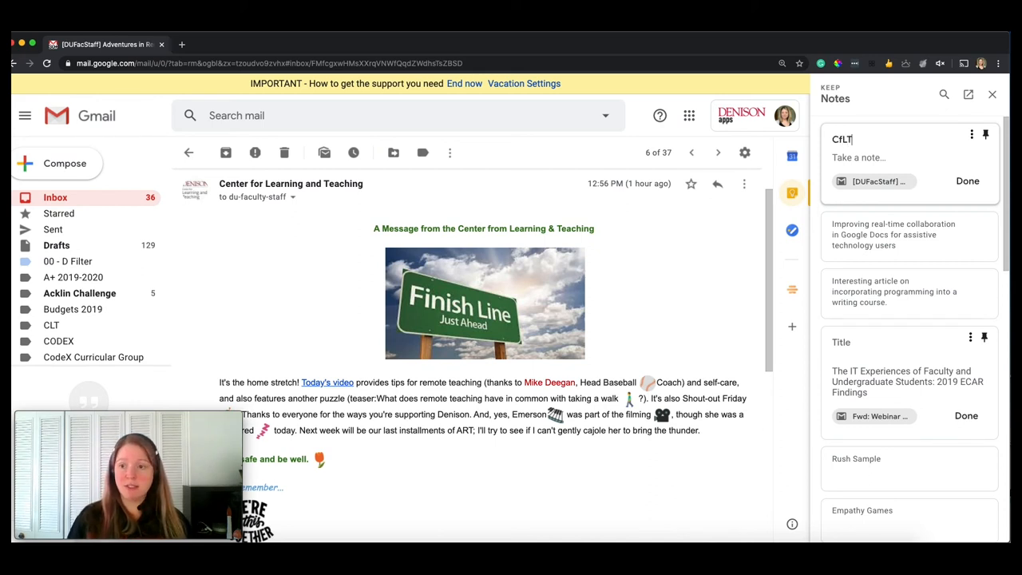
pyautogui.write('Videos')
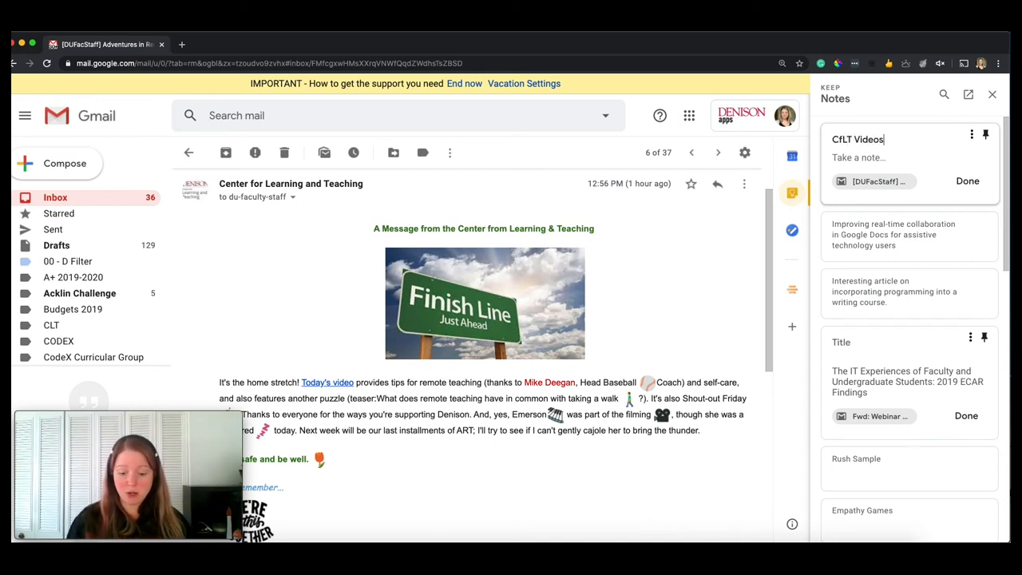
pyautogui.write('- 10')
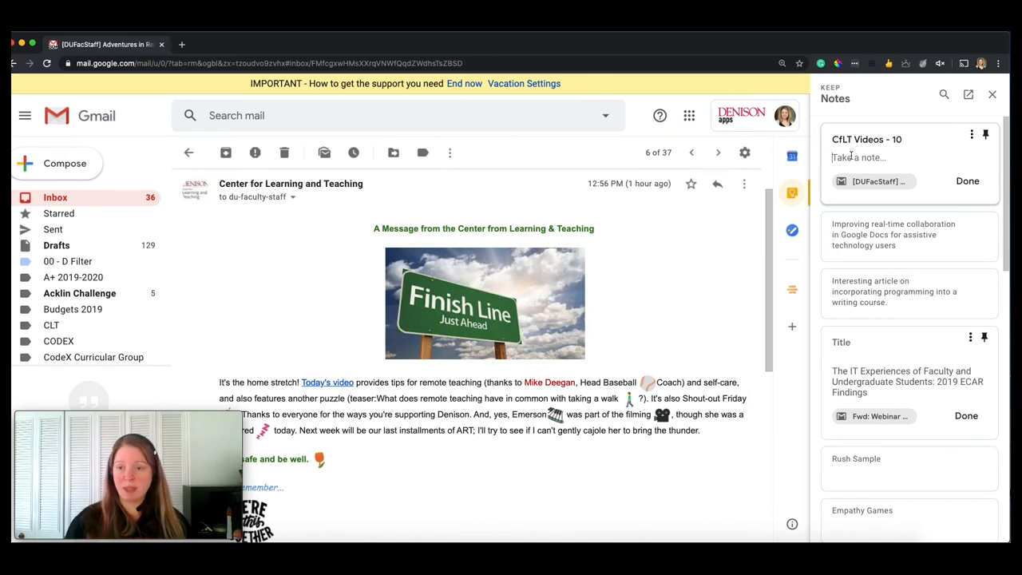
# Step: Enter the note text 'Watch it again'
pyautogui.write('Watch it ah')
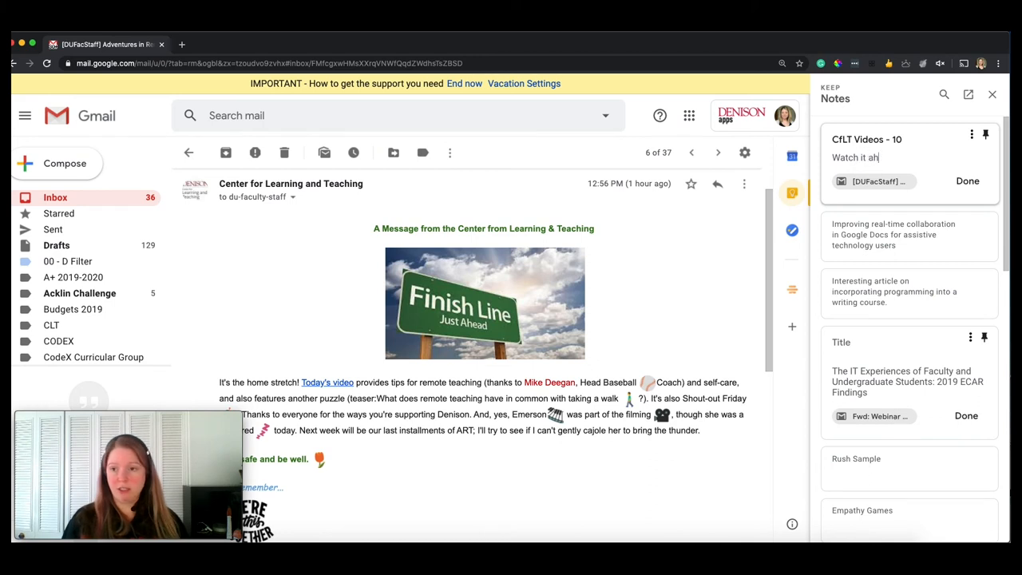
pyautogui.write('g')
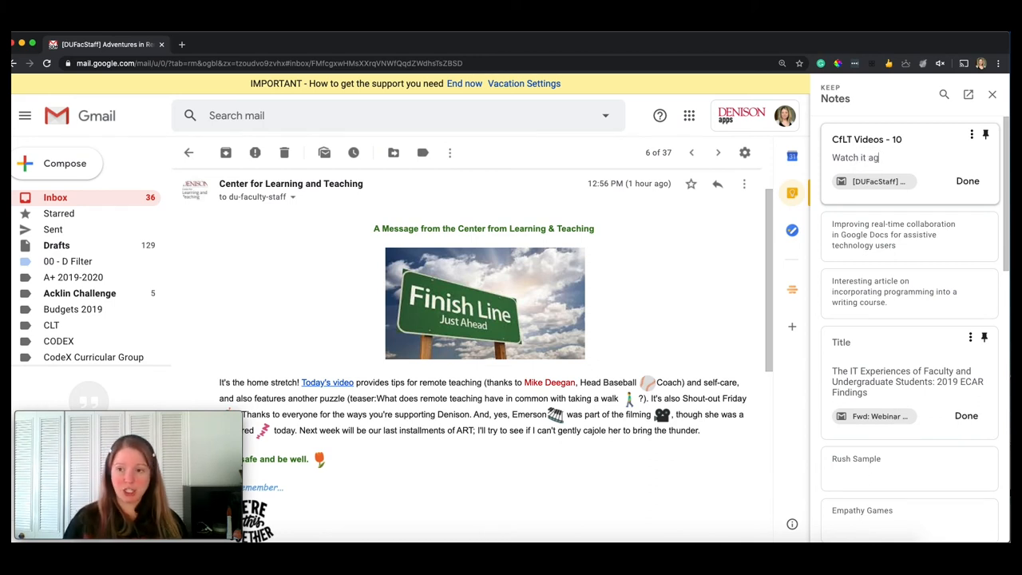
pyautogui.write('ain')
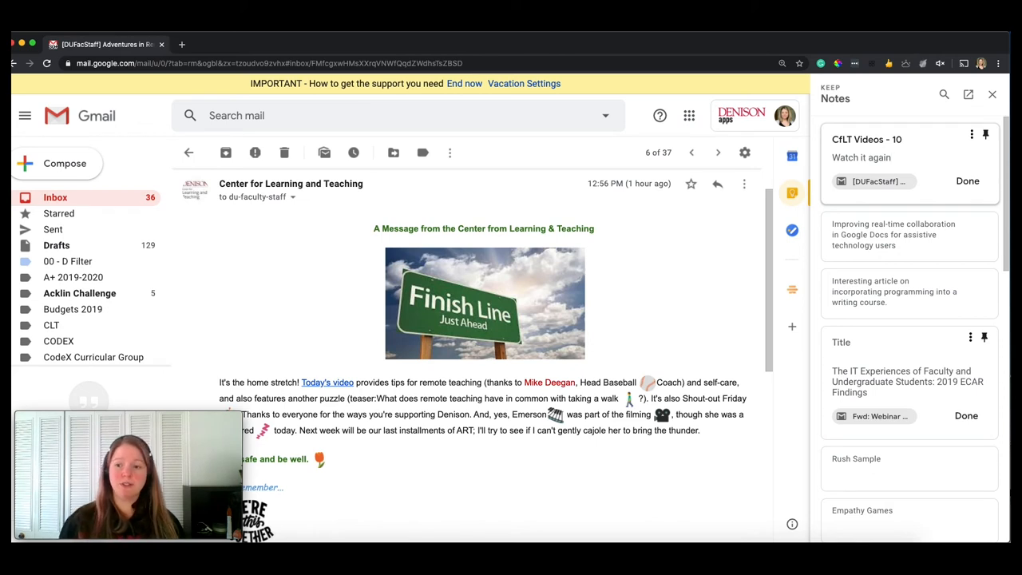
pyautogui.moveTo(879, 106)
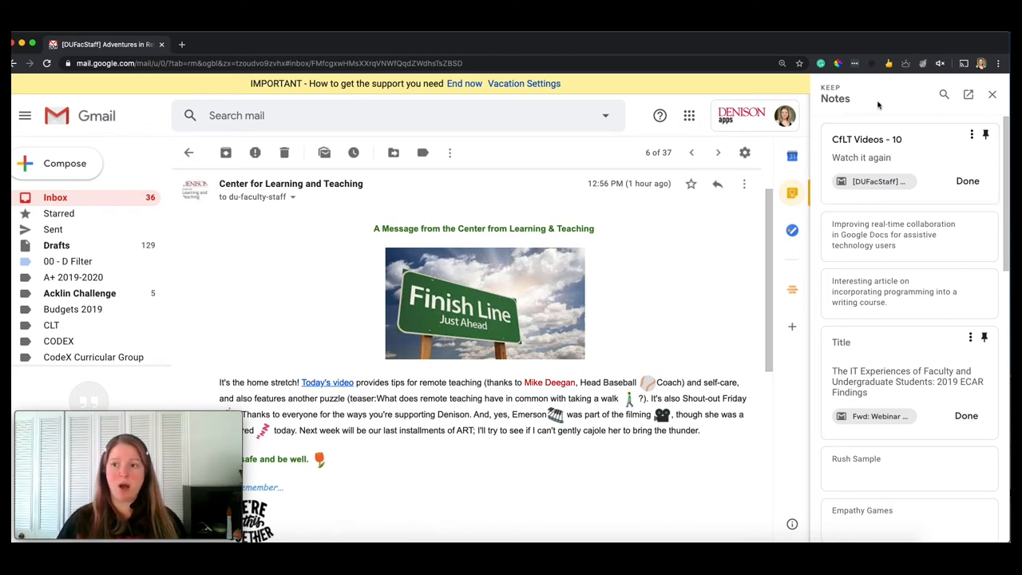
pyautogui.moveTo(971, 134)
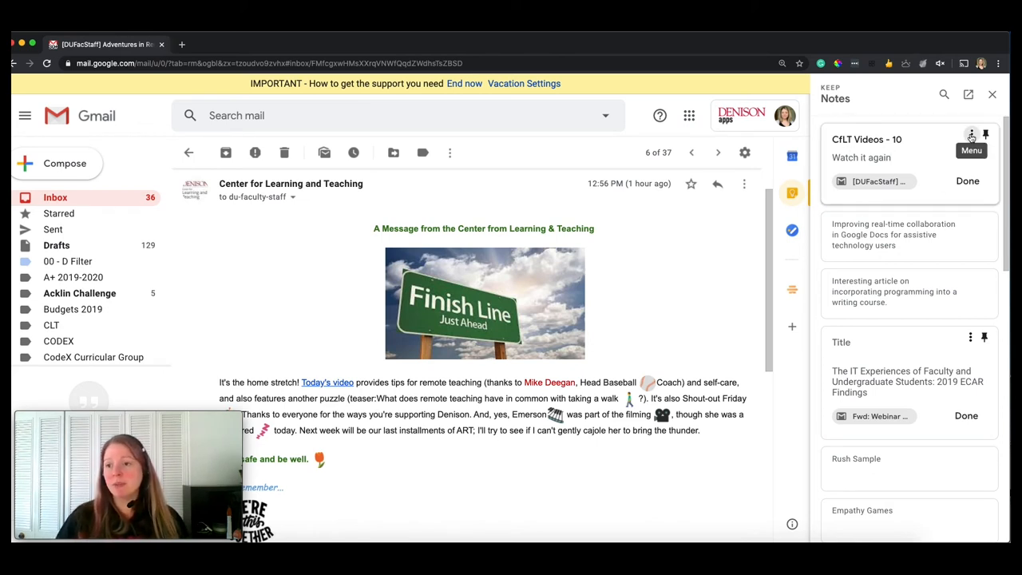
# Step: Use the note's menu to view 'CfLT Videos - 10' in Google Keep
pyautogui.click(971, 134)
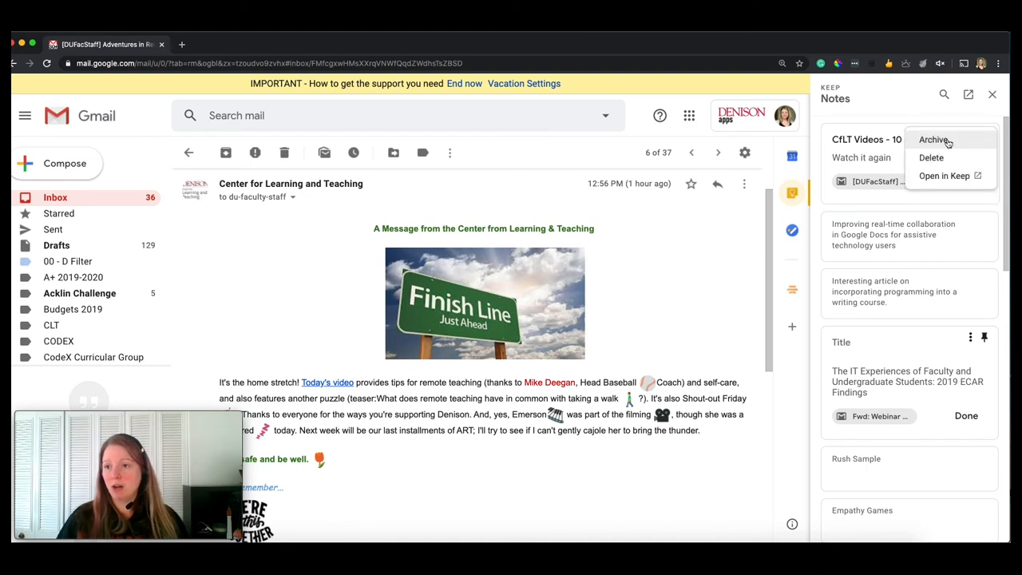
pyautogui.moveTo(998, 200)
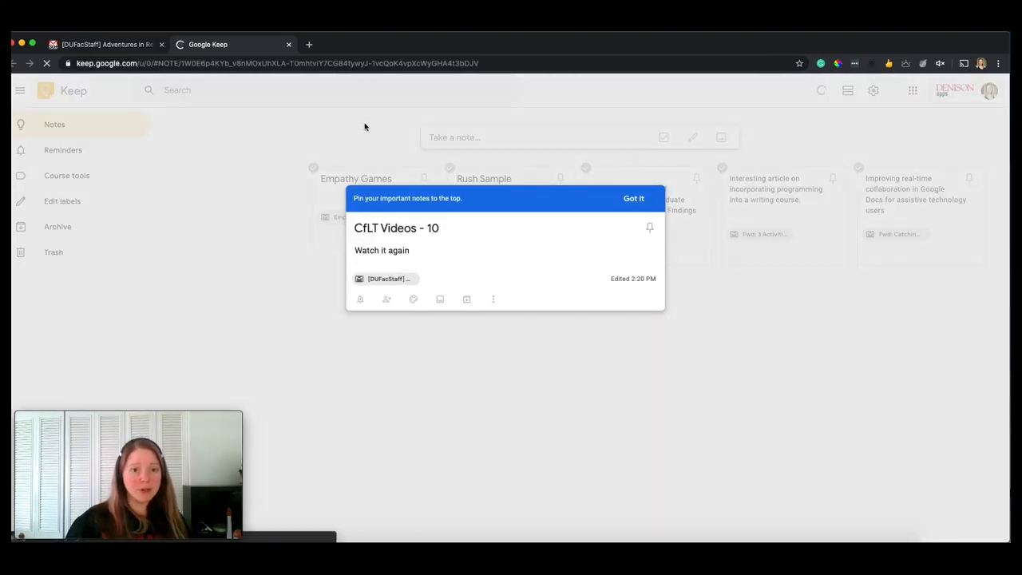
# Step: Dismiss the pin tip, close the note to see all notes, start a checklist, and return to Gmail
pyautogui.click(632, 198)
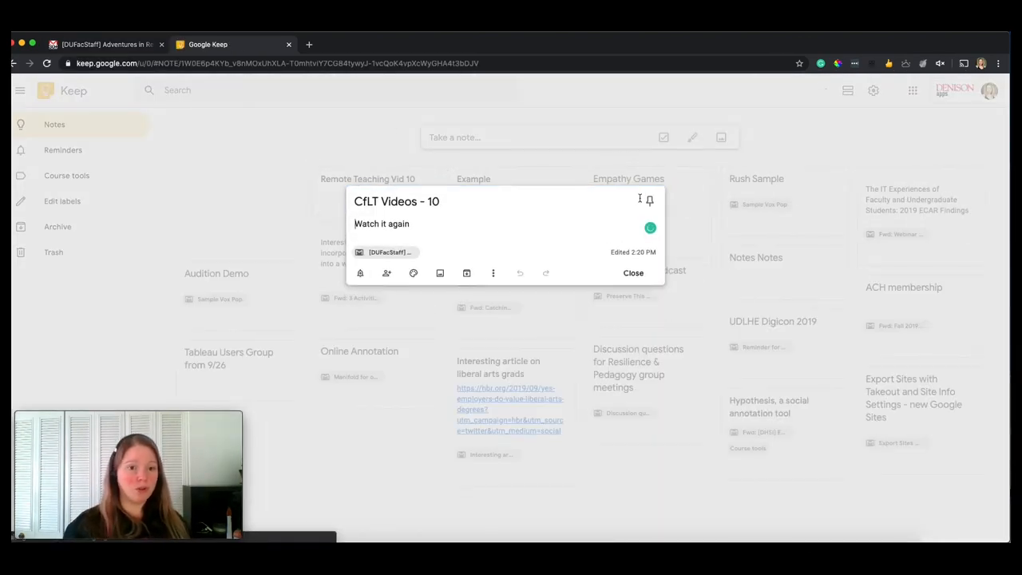
pyautogui.click(632, 271)
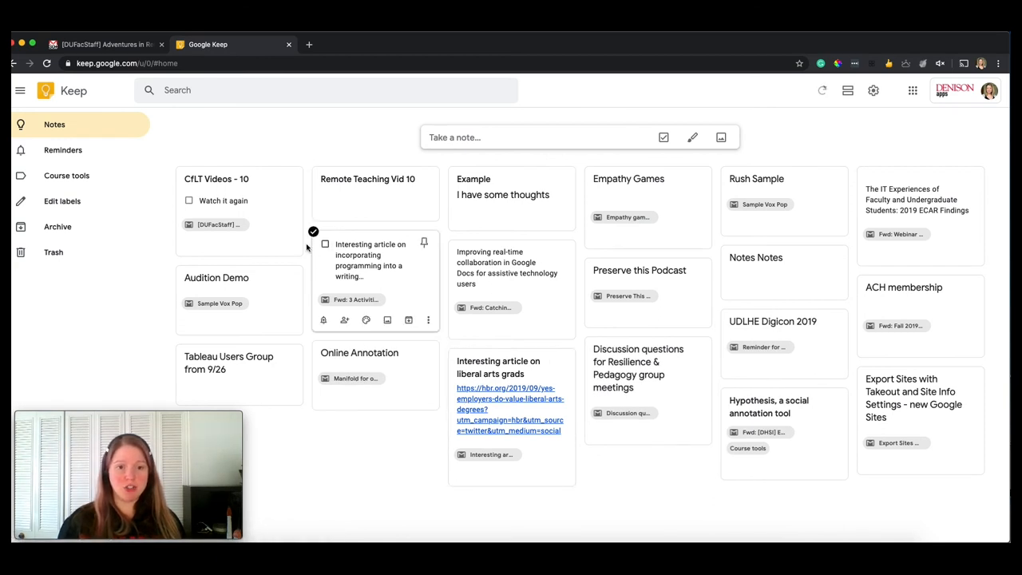
pyautogui.moveTo(390, 270)
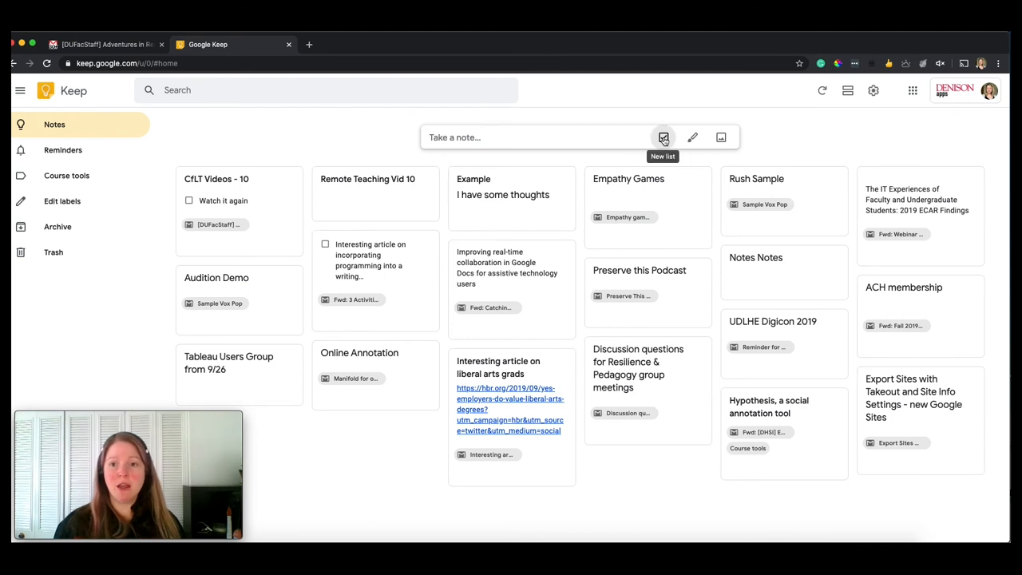
pyautogui.click(664, 137)
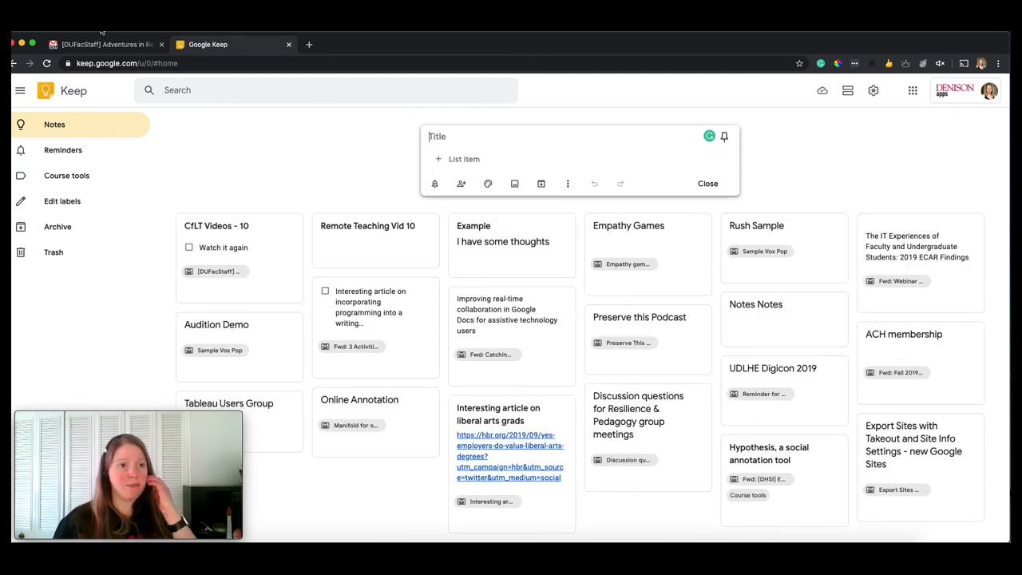
pyautogui.click(104, 44)
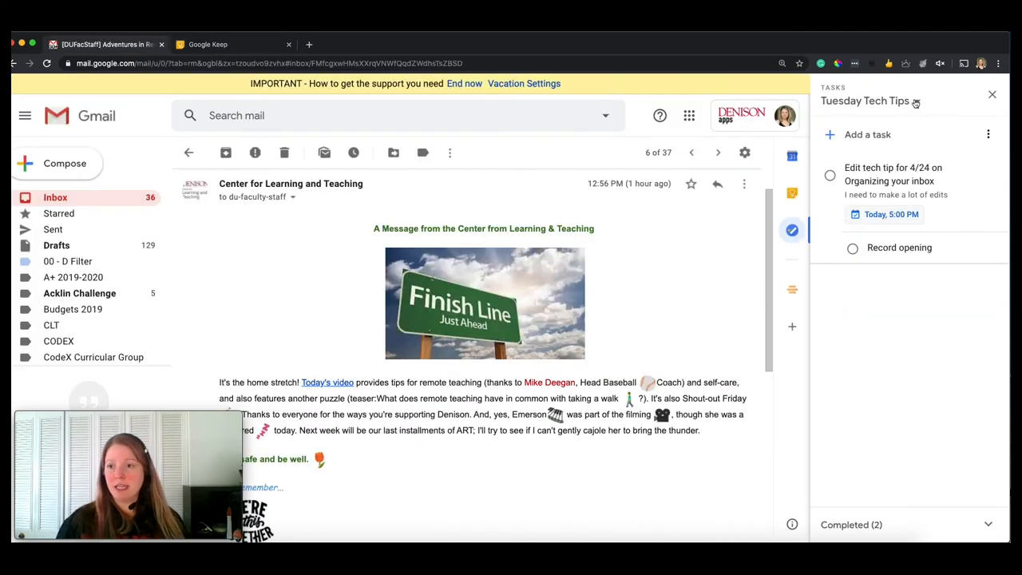
# Step: Close the Tasks panel and show the Keep notes panel with the 'Watch it again' note
pyautogui.click(994, 94)
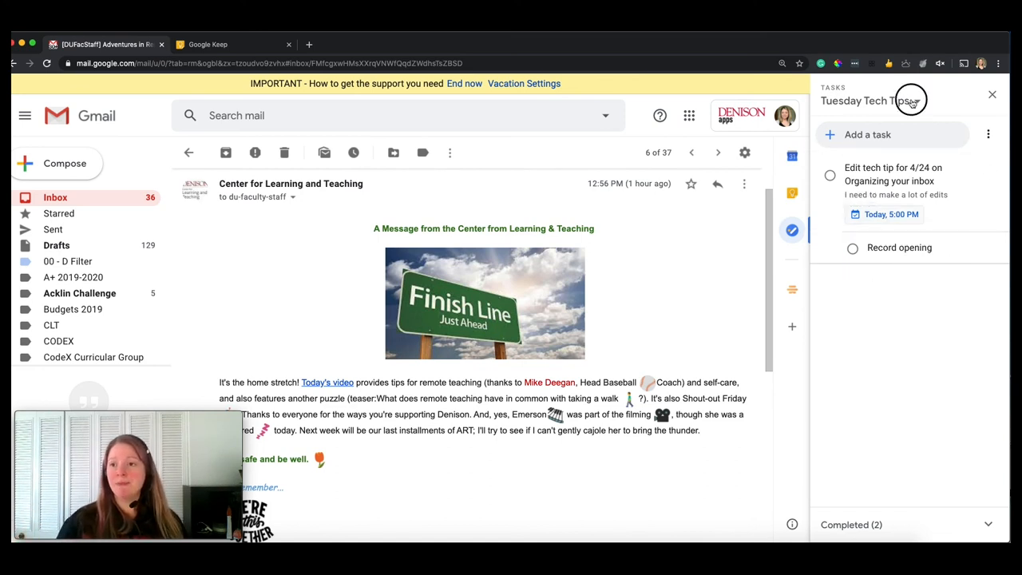
pyautogui.click(994, 94)
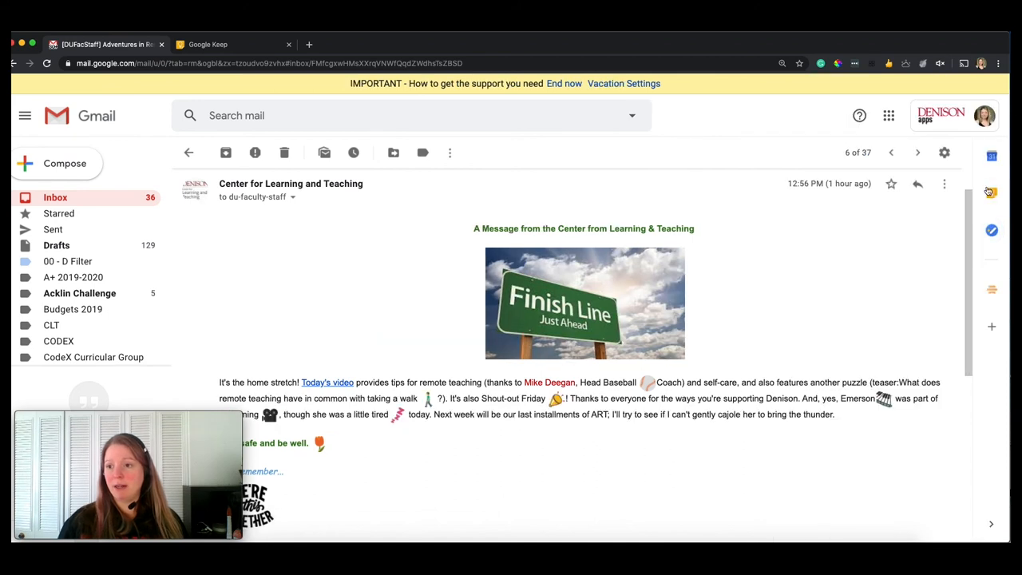
pyautogui.click(991, 192)
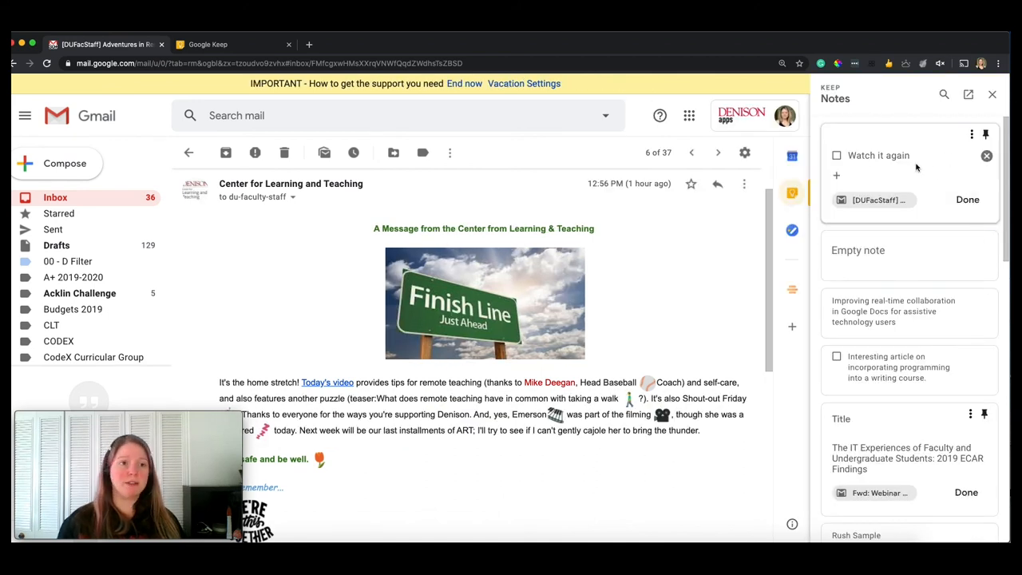